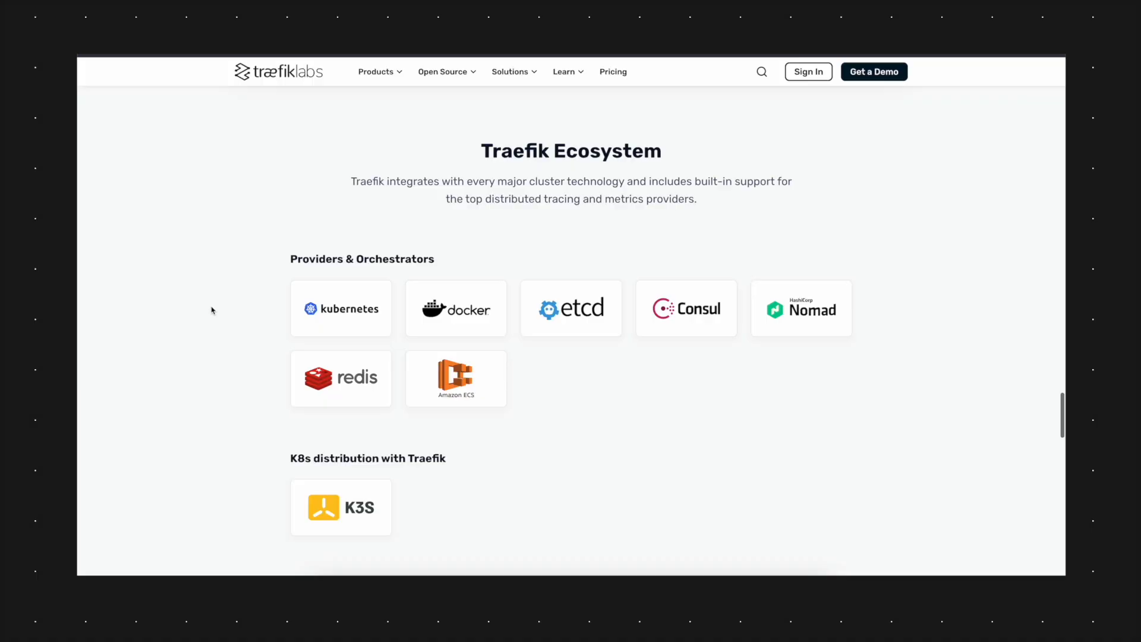
- Scroll through docker-compose.yml to bring the Traefik service definition into view
{"action": "scroll", "scroll_direction": "down", "scroll_amount": 3}
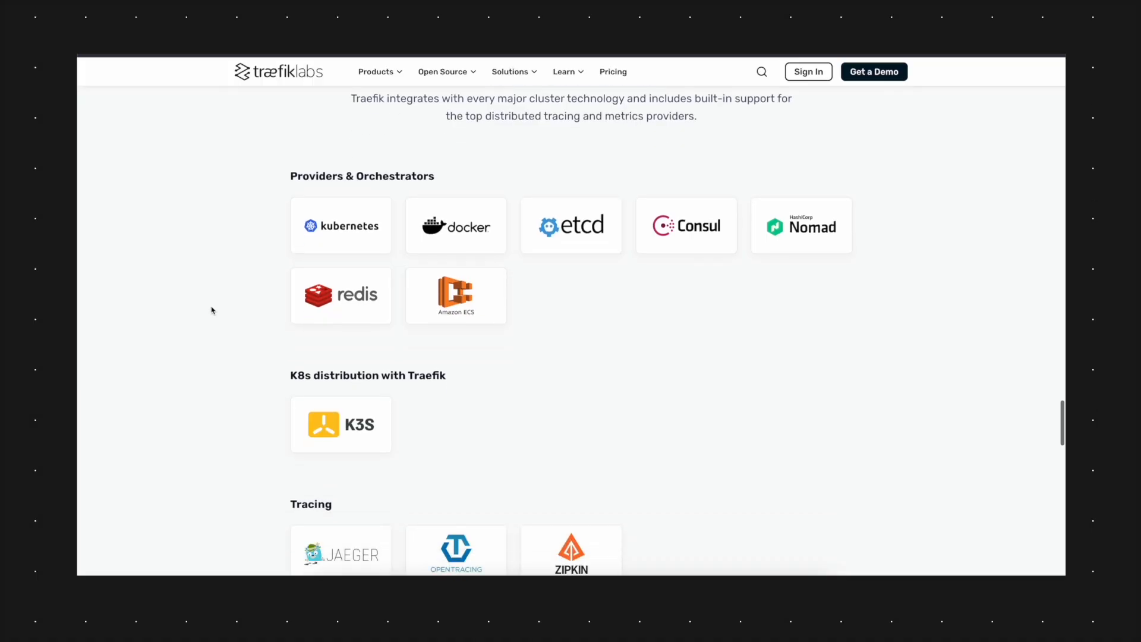
{"action": "scroll", "scroll_direction": "down", "scroll_amount": 3}
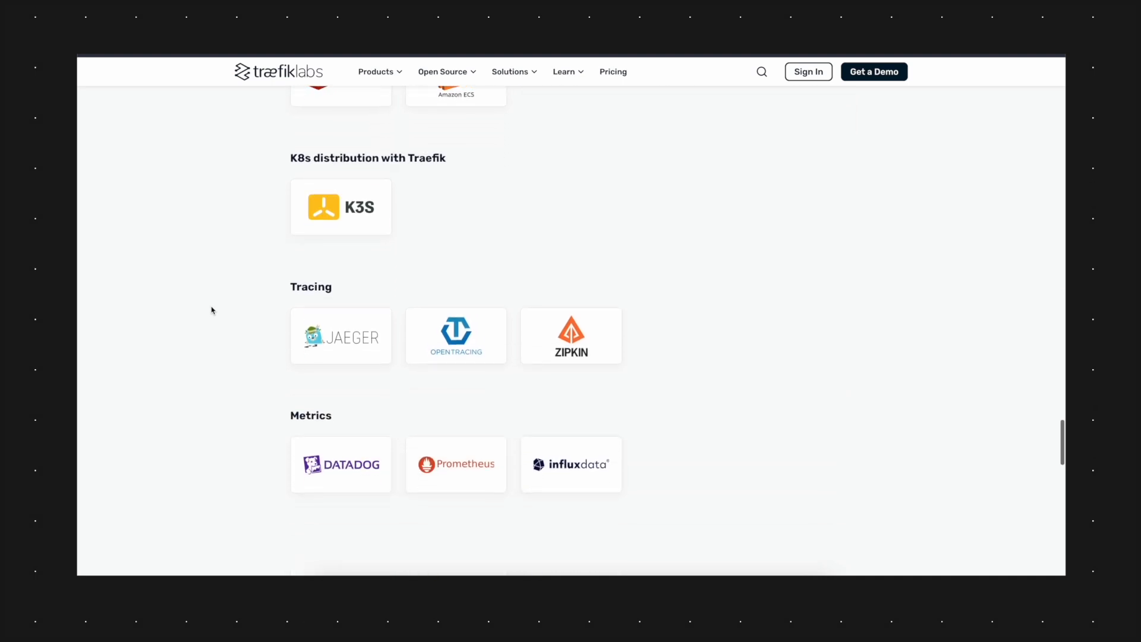
{"action": "scroll", "scroll_direction": "up", "scroll_amount": 3}
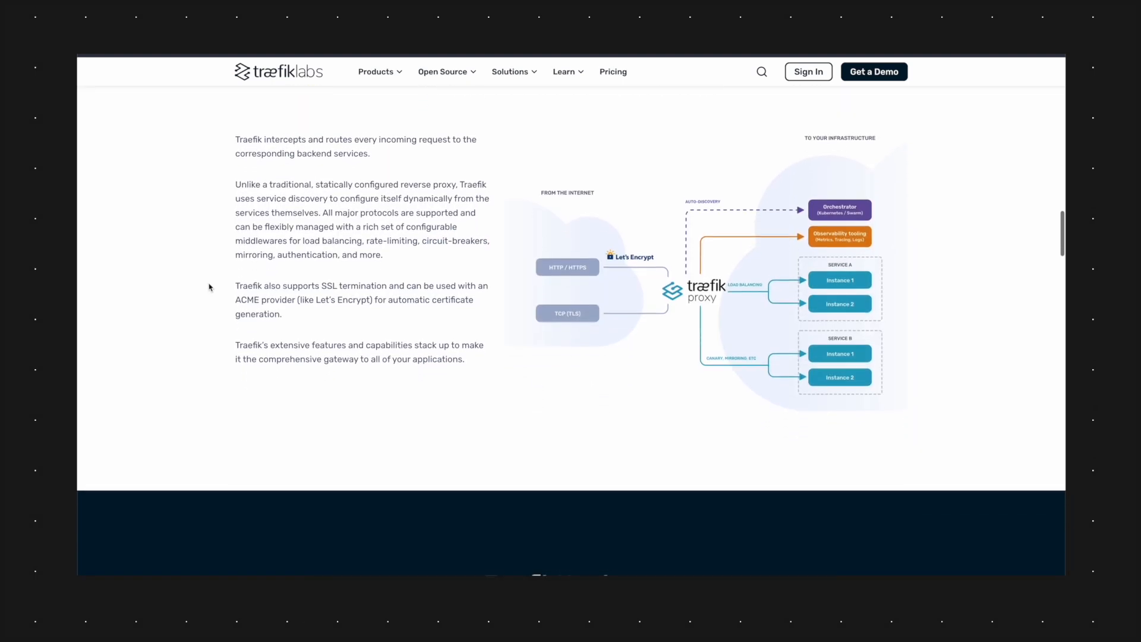
{"action": "scroll", "scroll_direction": "down", "scroll_amount": 3}
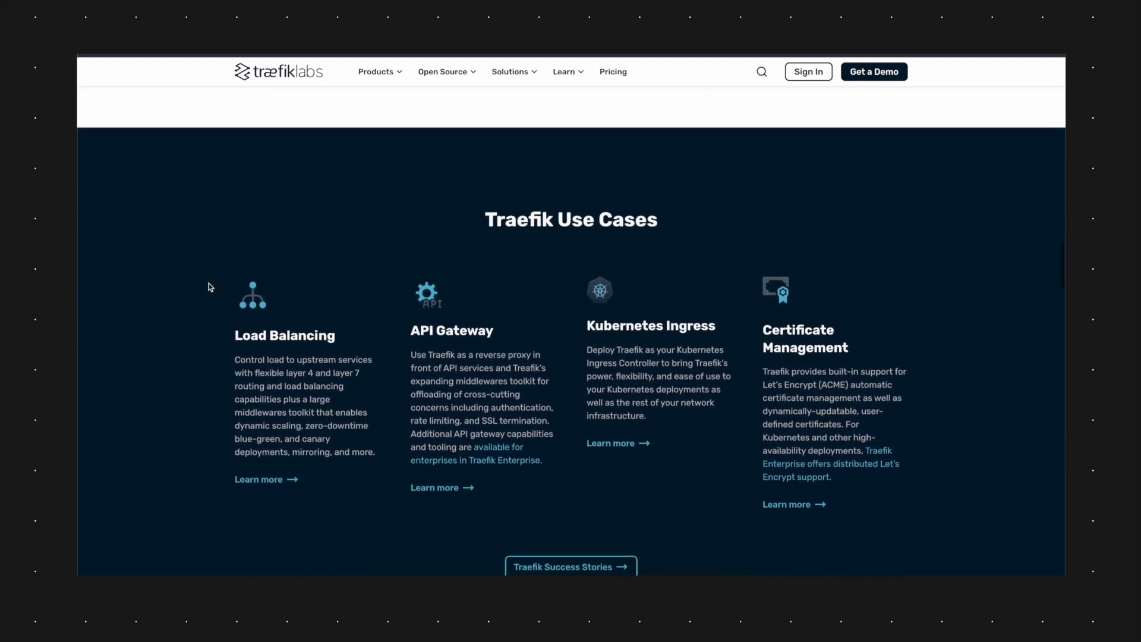
{"action": "scroll", "scroll_direction": "down", "scroll_amount": 3}
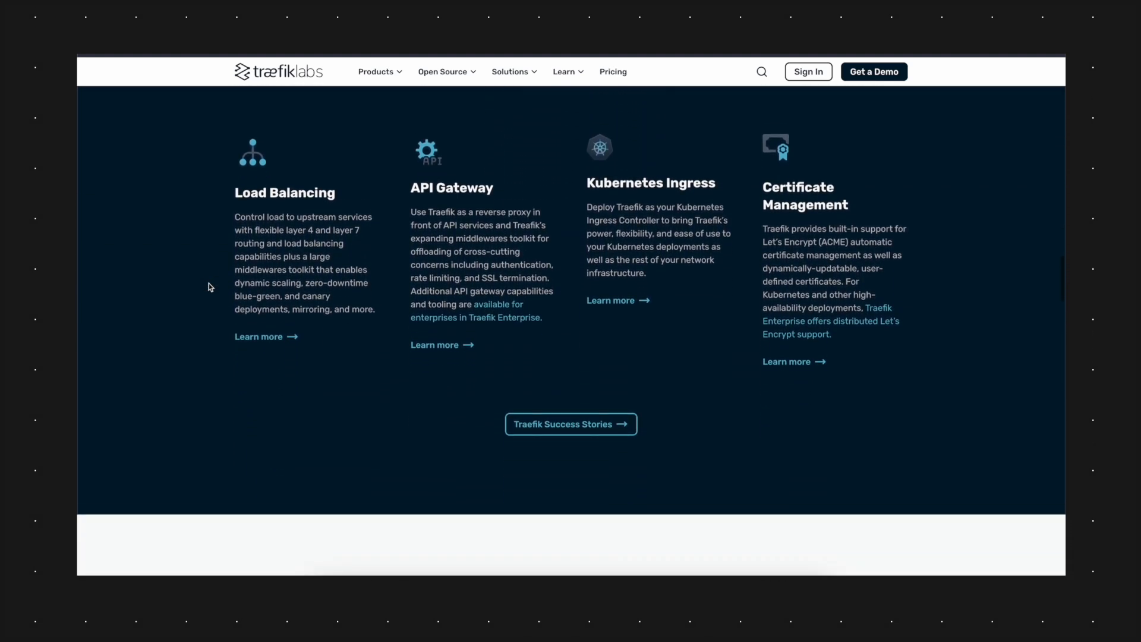
{"action": "scroll", "scroll_direction": "down", "scroll_amount": 3}
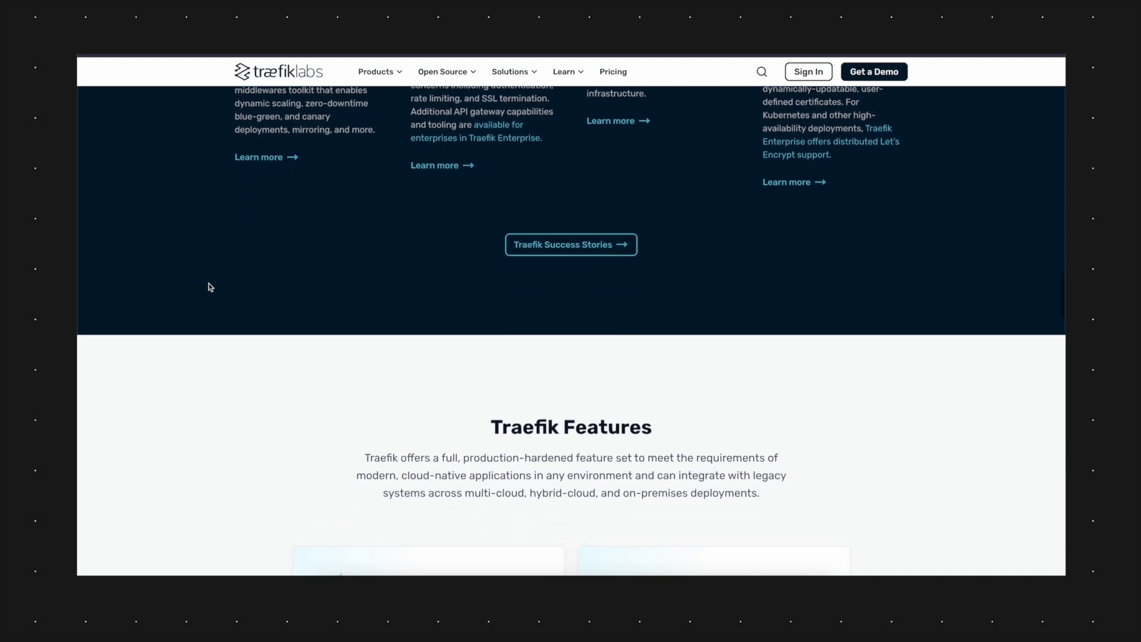
{"action": "scroll", "scroll_direction": "down", "scroll_amount": 3}
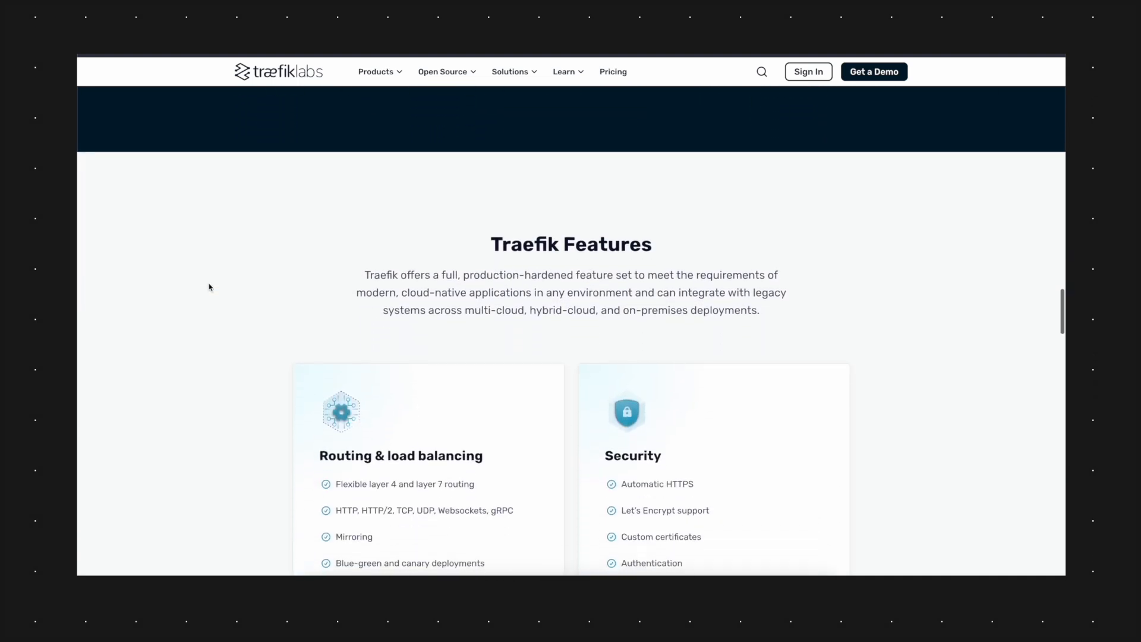
{"action": "scroll", "scroll_direction": "down", "scroll_amount": 3}
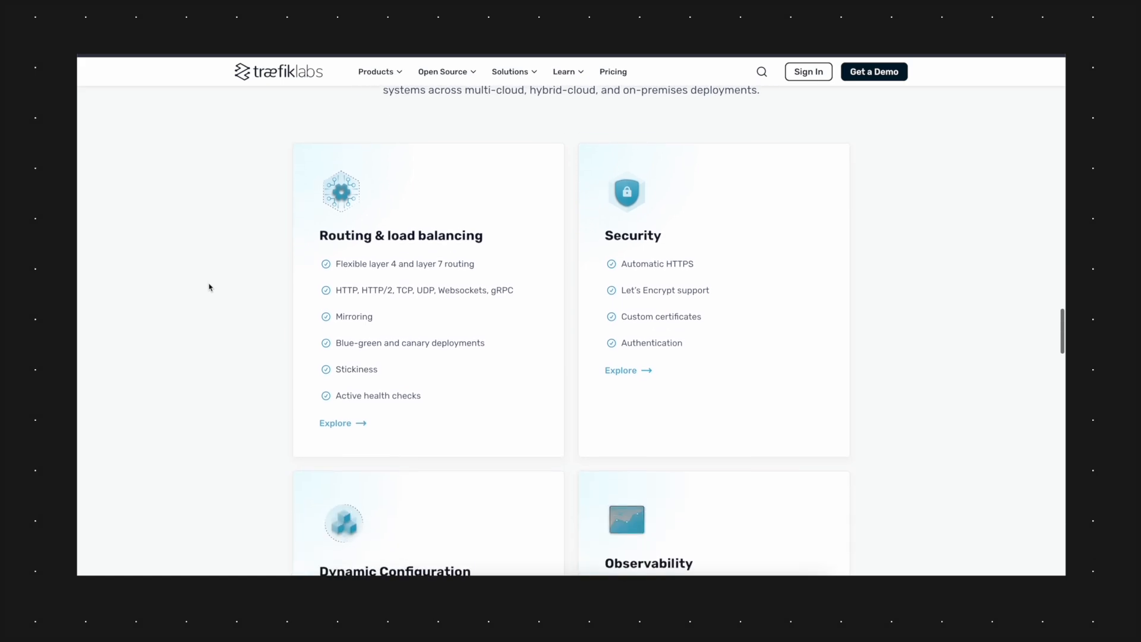
{"action": "scroll", "scroll_direction": "down", "scroll_amount": 3}
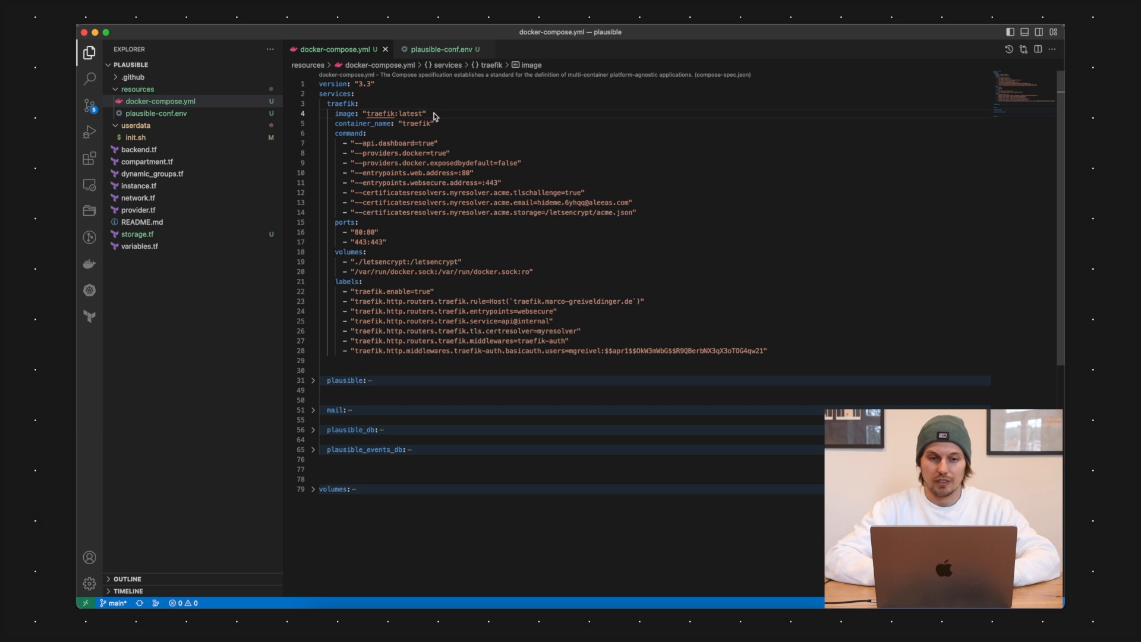
{"action": "mouse_move", "coordinate": [456, 125]}
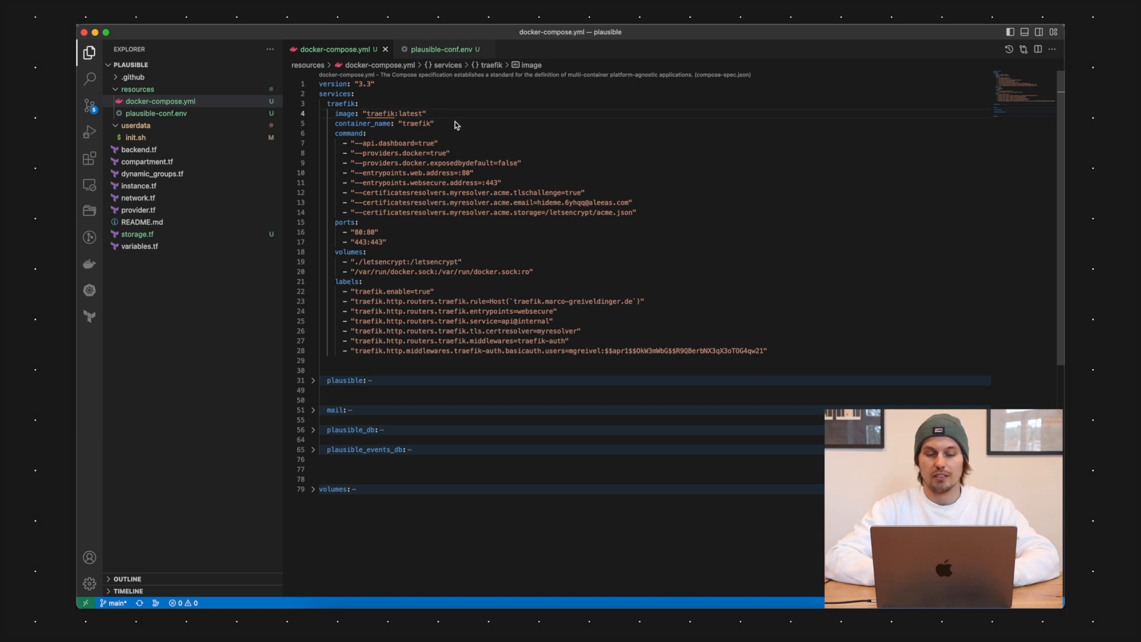
{"action": "mouse_move", "coordinate": [397, 136]}
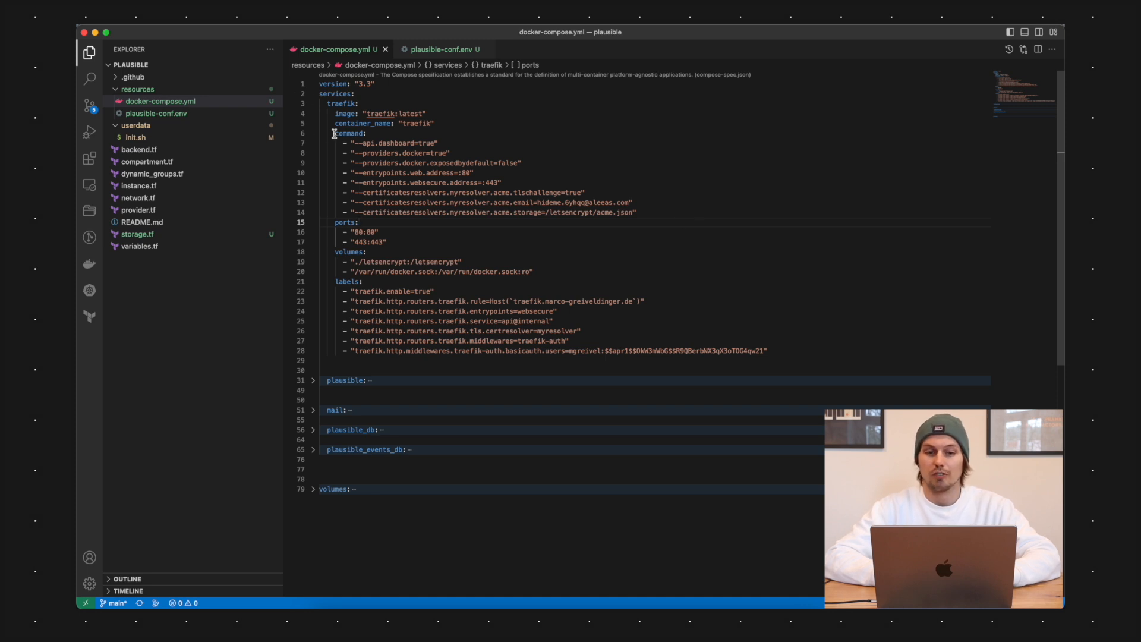
- Review the Traefik command options: api.dashboard, providers.docker and exposedbydefault
{"action": "left_click_drag", "start_coordinate": [333, 133], "coordinate": [646, 211]}
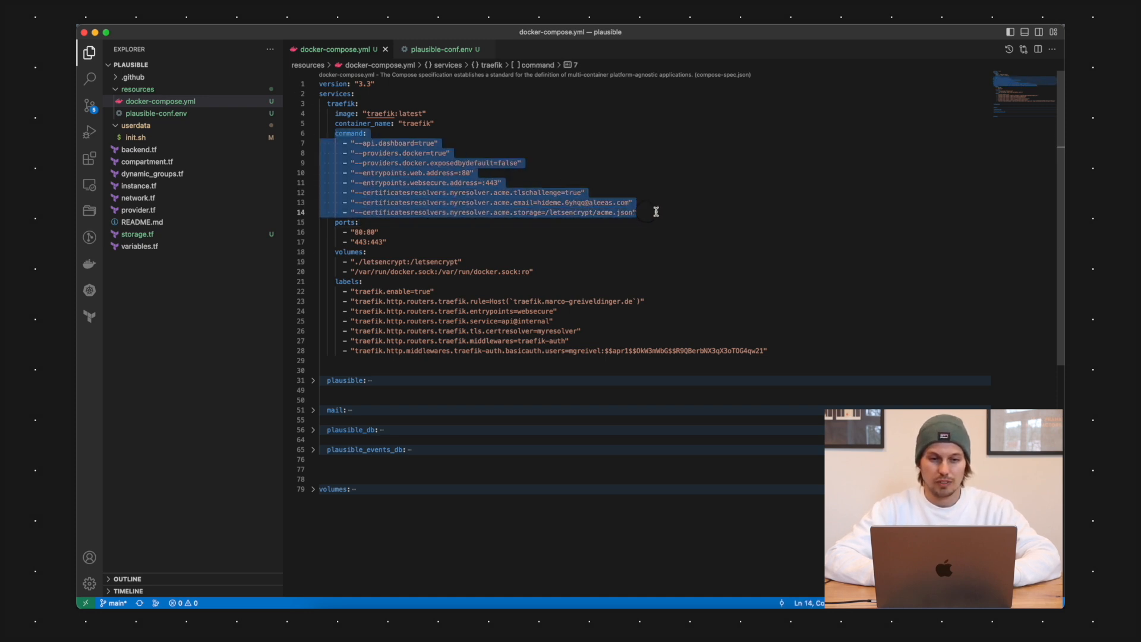
{"action": "left_click", "coordinate": [656, 211]}
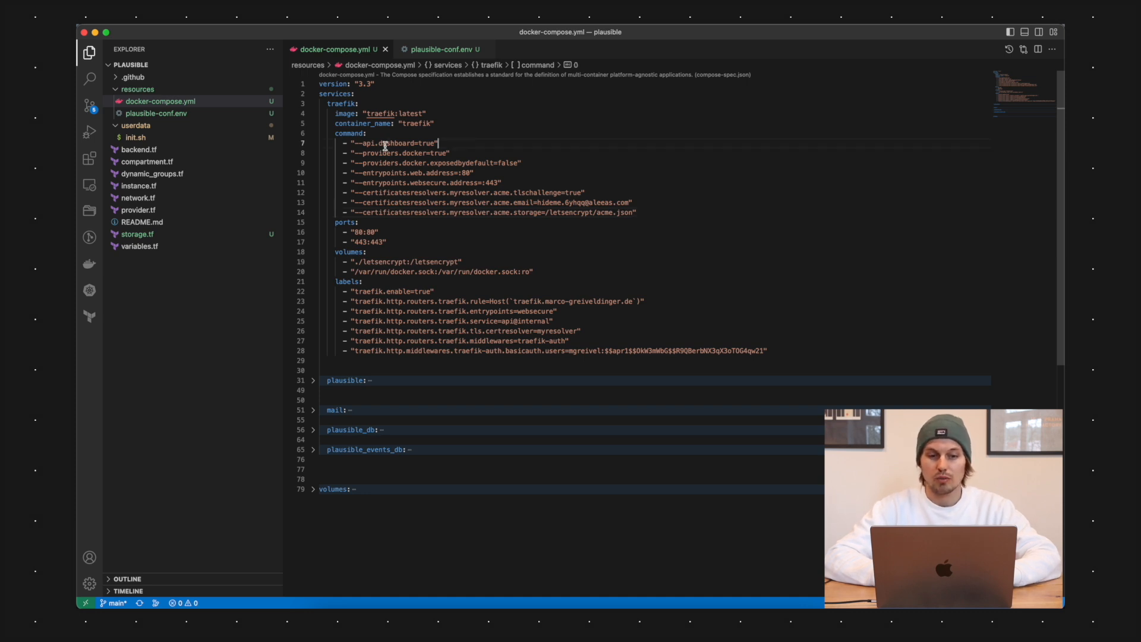
{"action": "triple_click", "coordinate": [399, 143]}
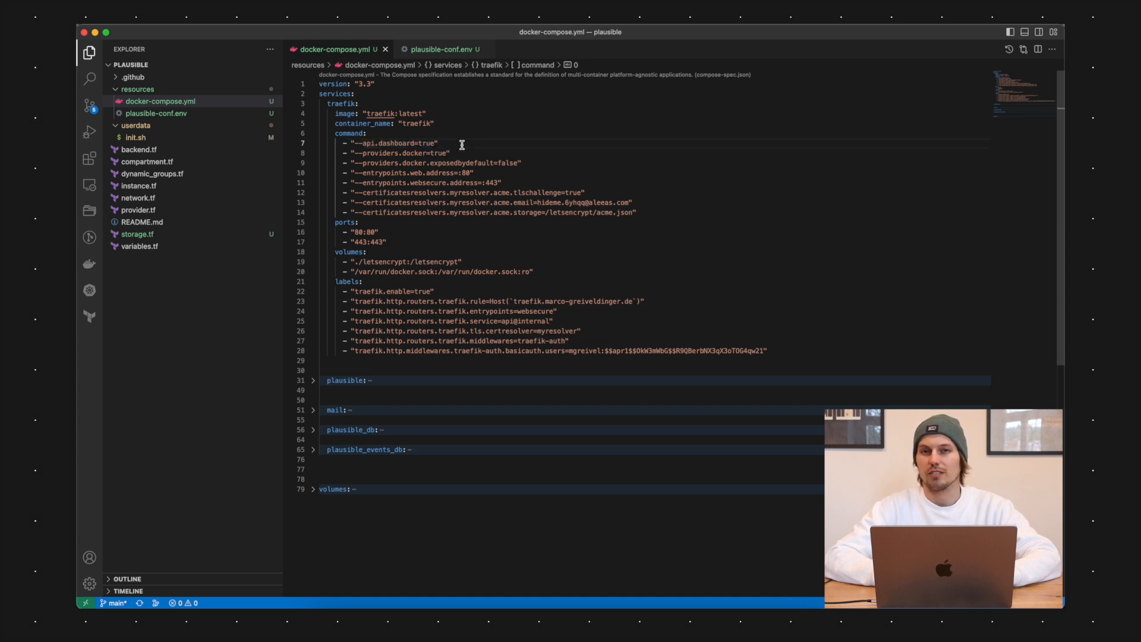
{"action": "mouse_move", "coordinate": [517, 145]}
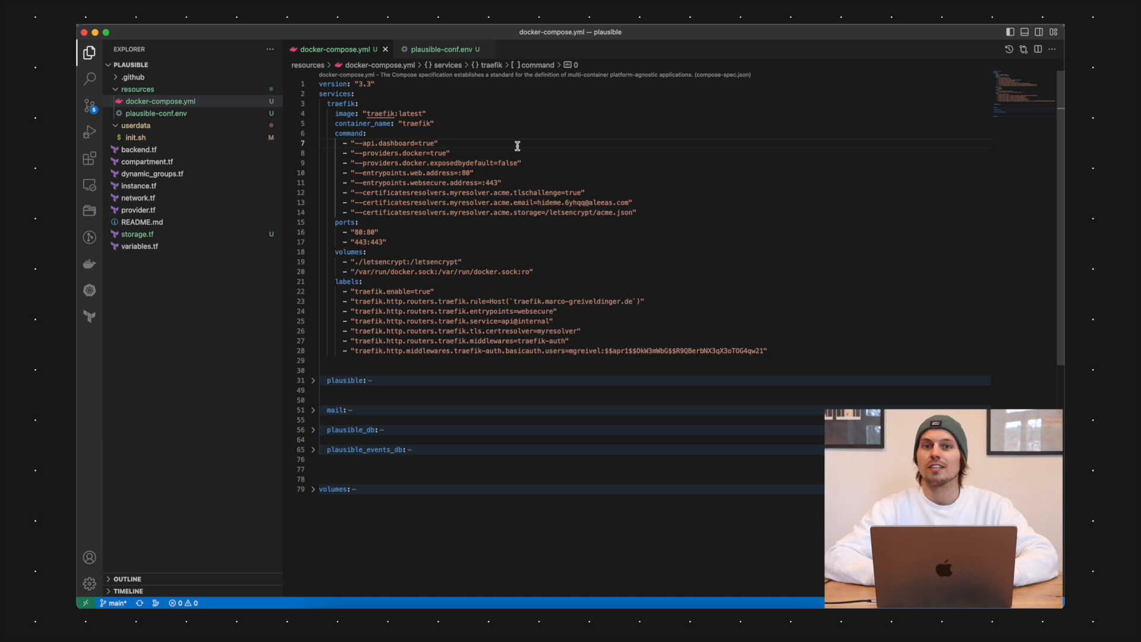
{"action": "left_click", "coordinate": [449, 153]}
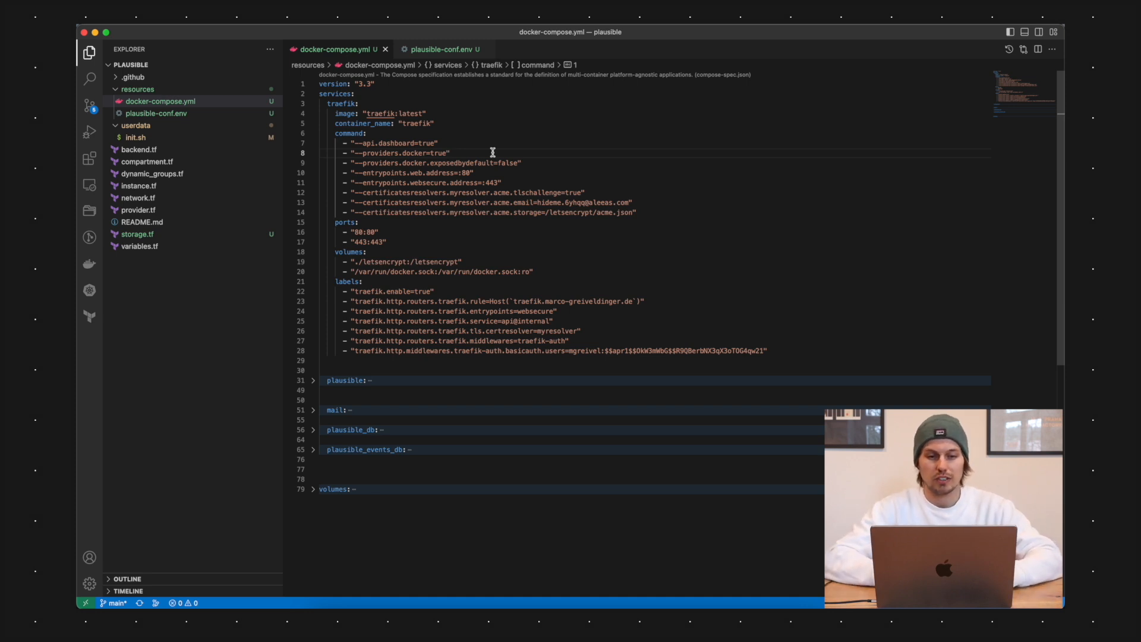
{"action": "mouse_move", "coordinate": [412, 153]}
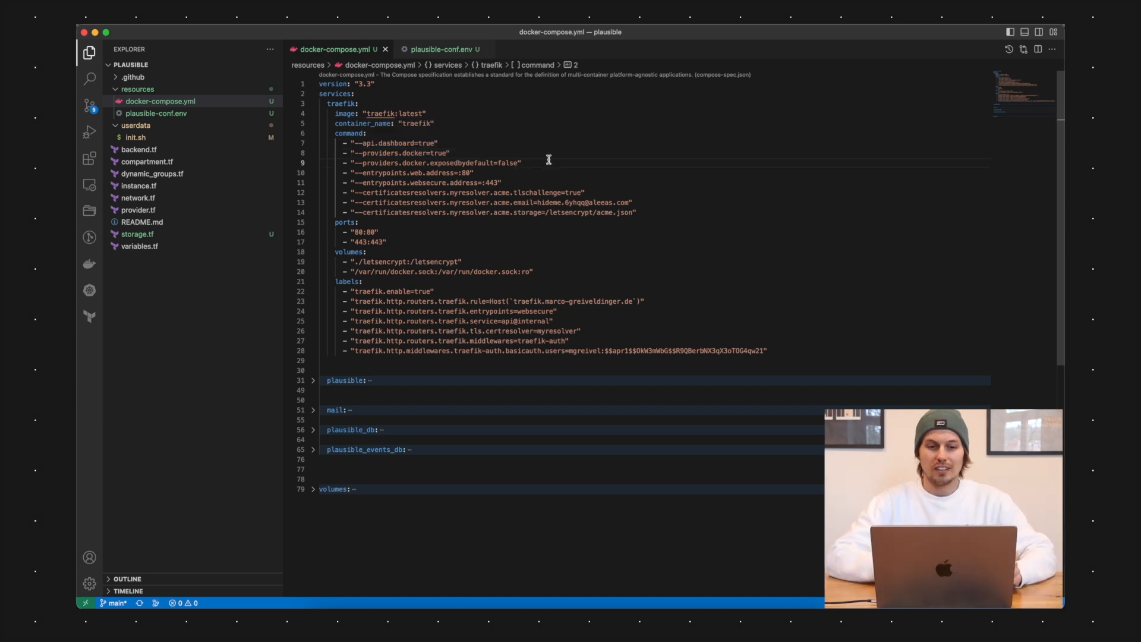
{"action": "mouse_move", "coordinate": [433, 163]}
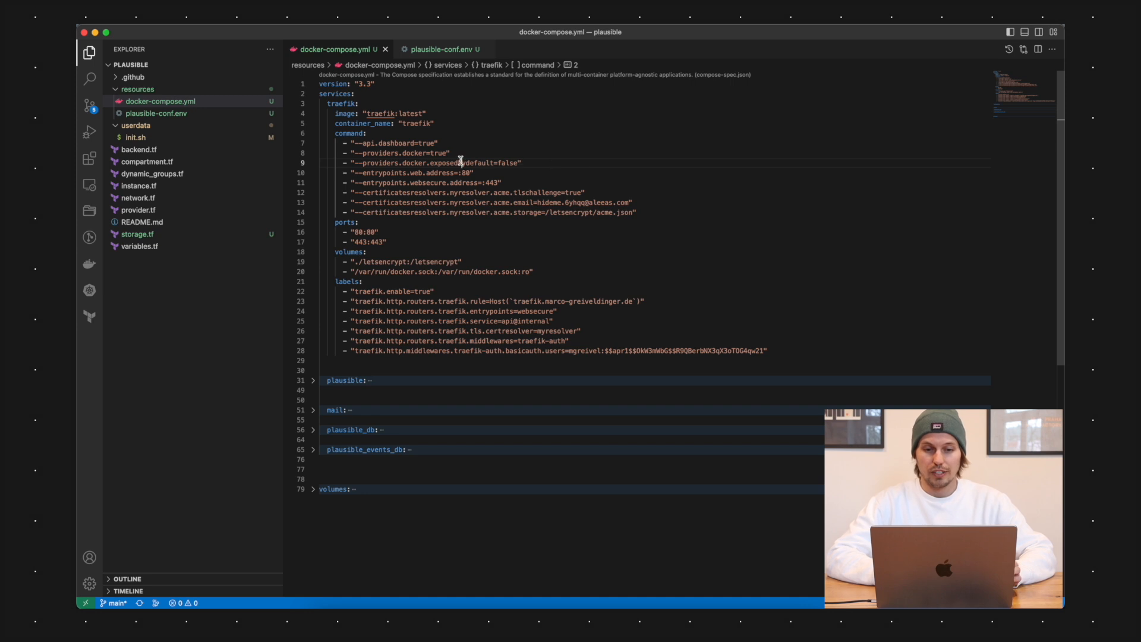
{"action": "double_click", "coordinate": [461, 163]}
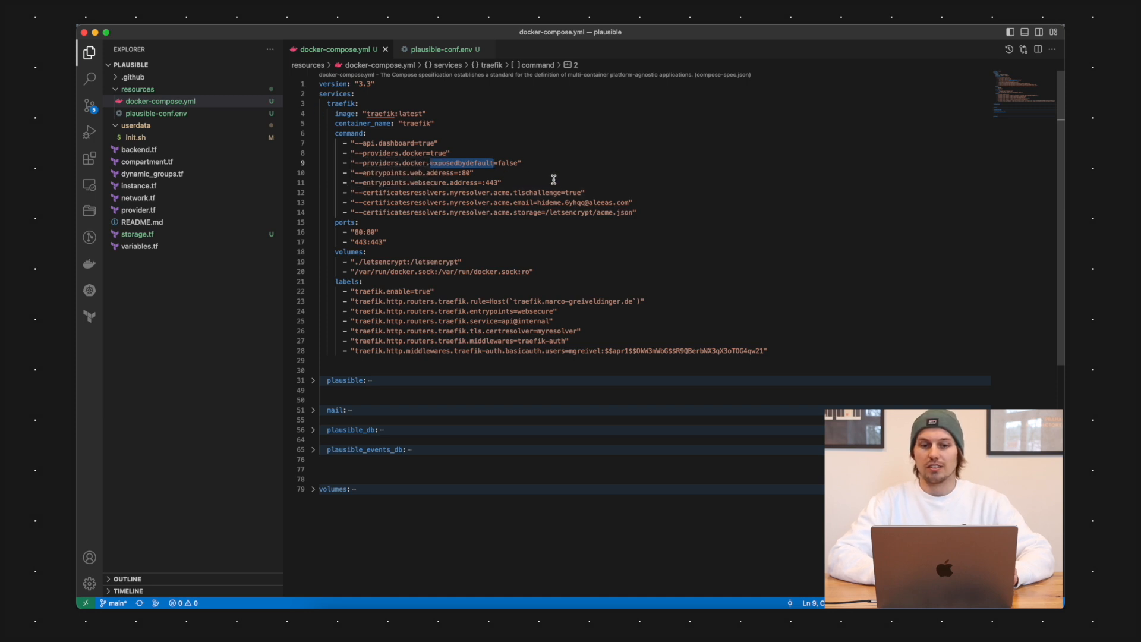
{"action": "mouse_move", "coordinate": [572, 168]}
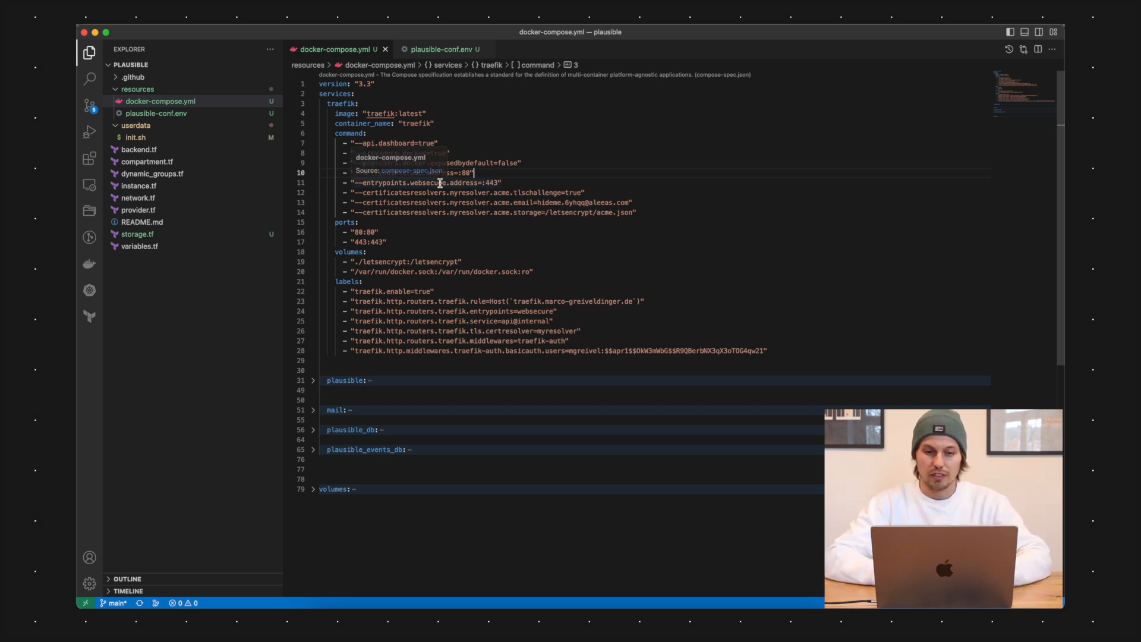
- Review the web and websecure :443 entrypoints, certificatesresolvers tlschallenge, acme storage and letsencrypt volume
{"action": "double_click", "coordinate": [428, 183]}
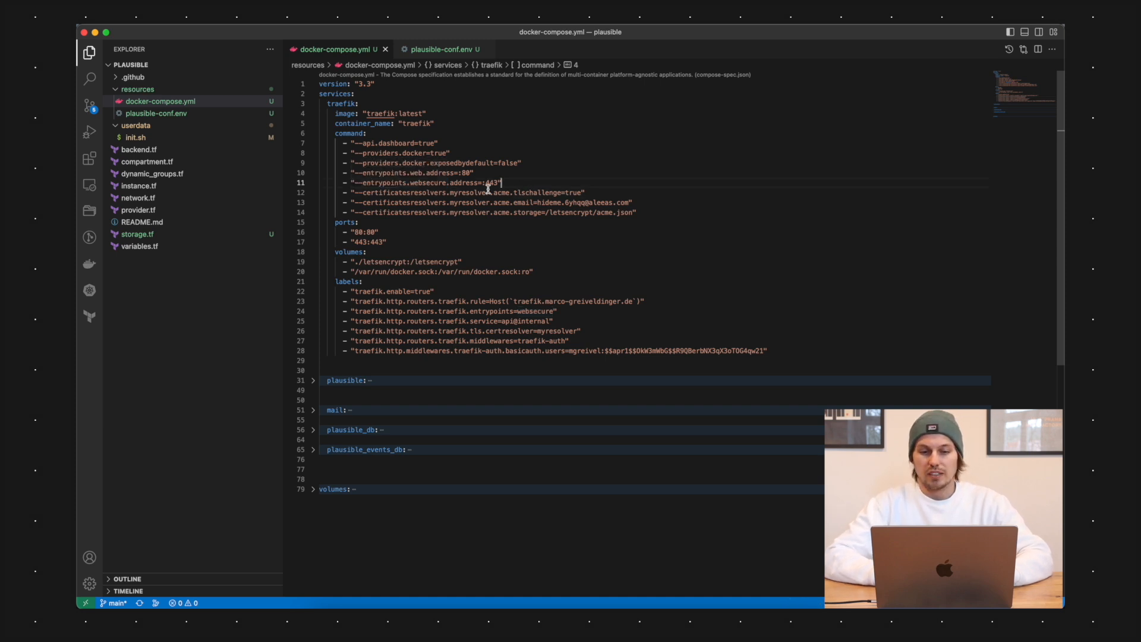
{"action": "double_click", "coordinate": [488, 183]}
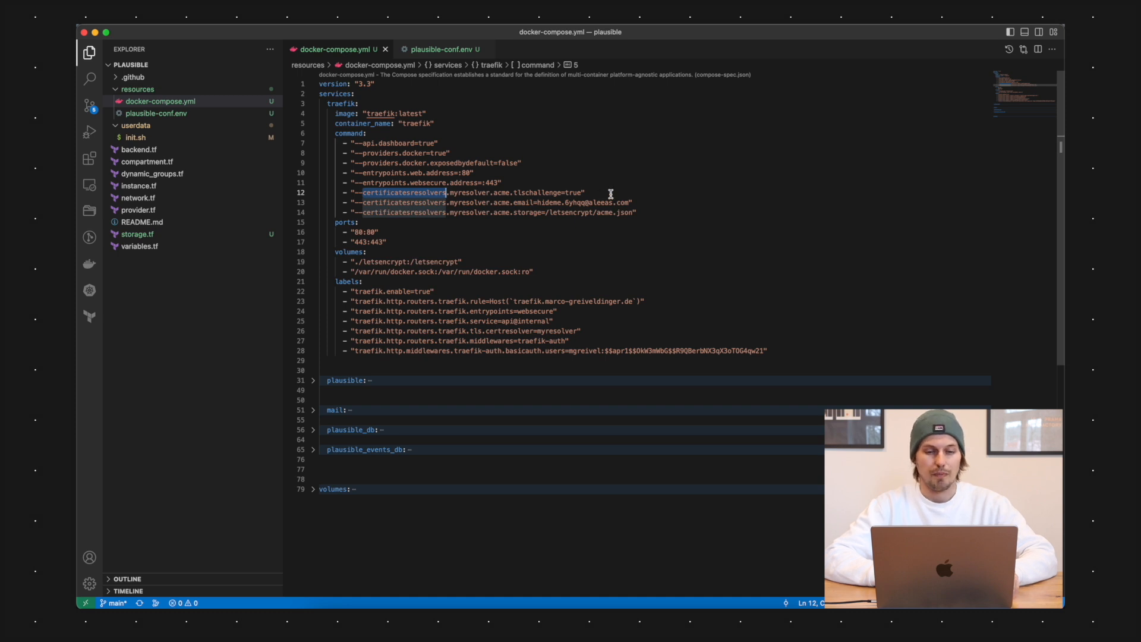
{"action": "double_click", "coordinate": [468, 192]}
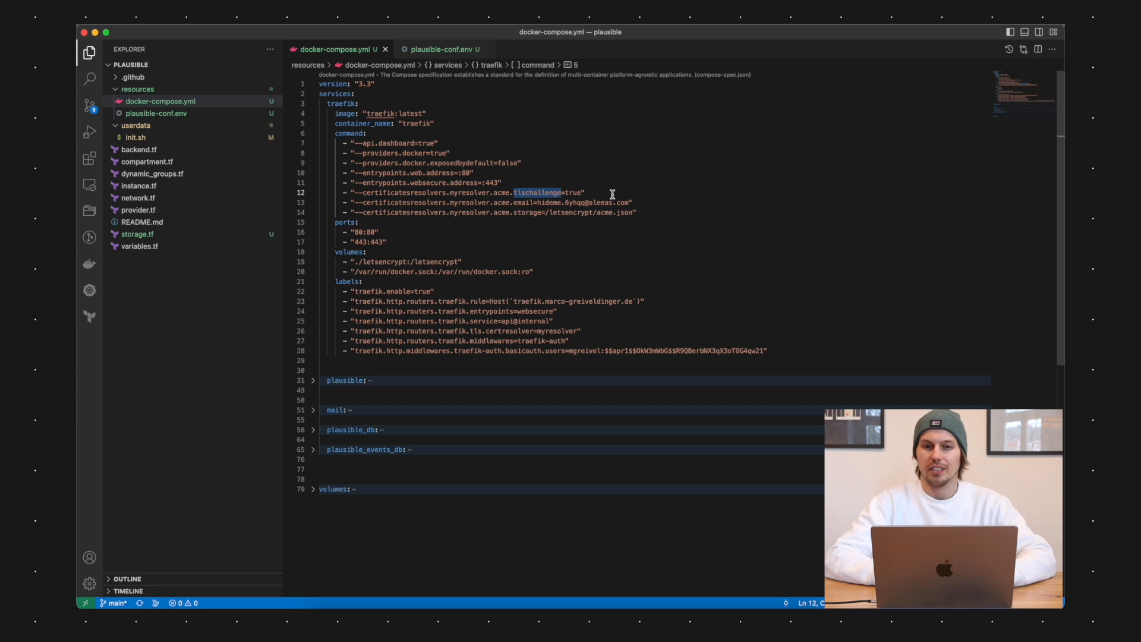
{"action": "mouse_move", "coordinate": [563, 202]}
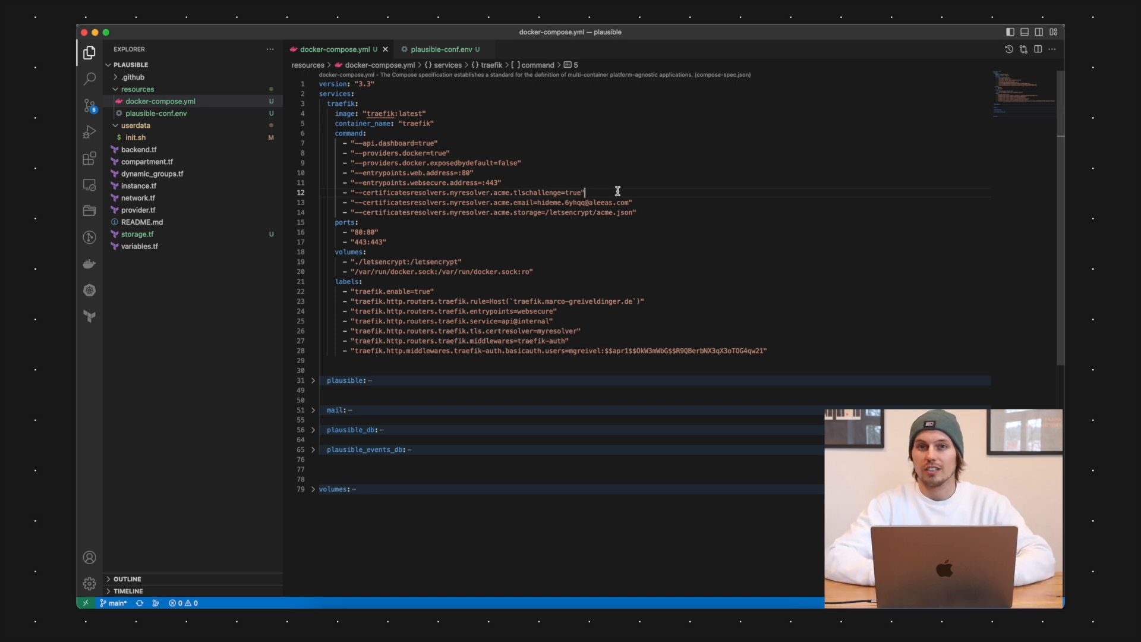
{"action": "double_click", "coordinate": [523, 211]}
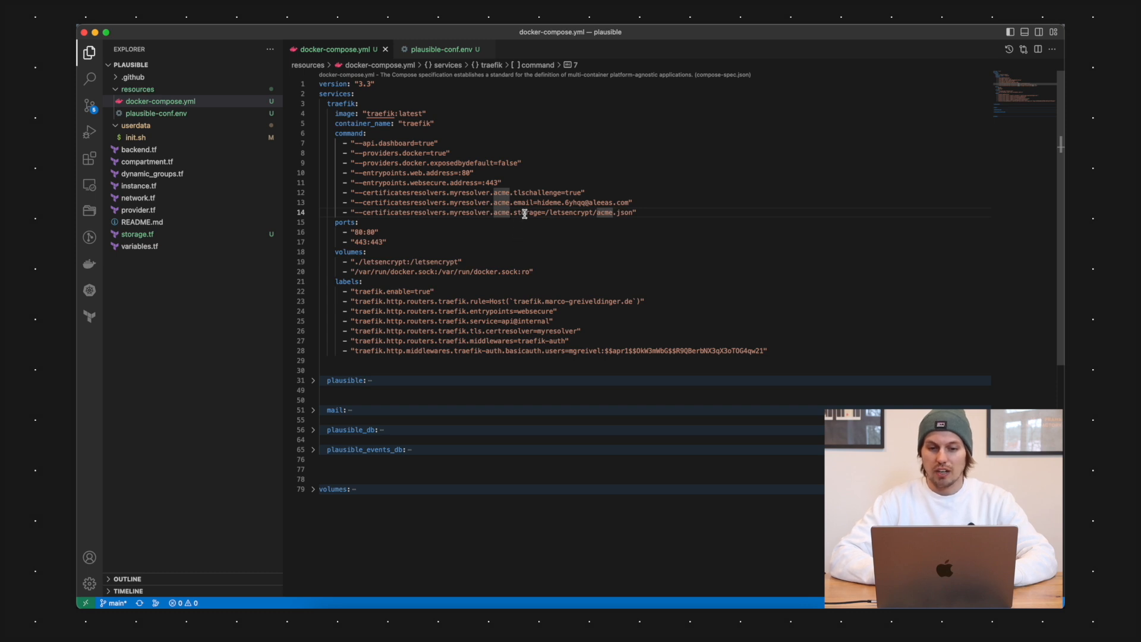
{"action": "double_click", "coordinate": [526, 211]}
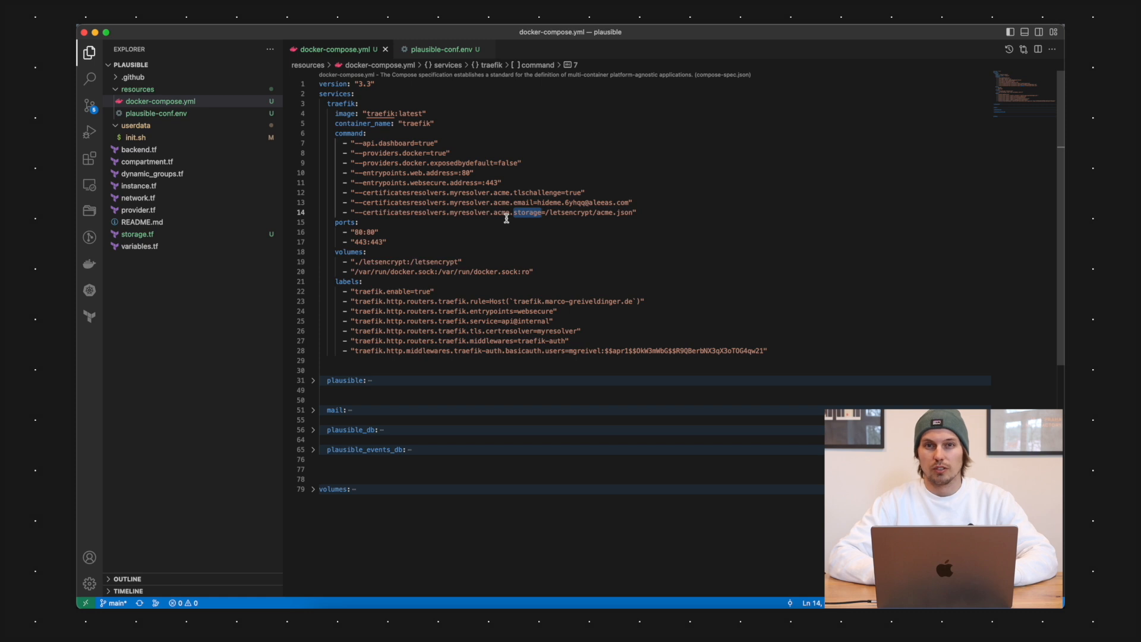
{"action": "mouse_move", "coordinate": [655, 219]}
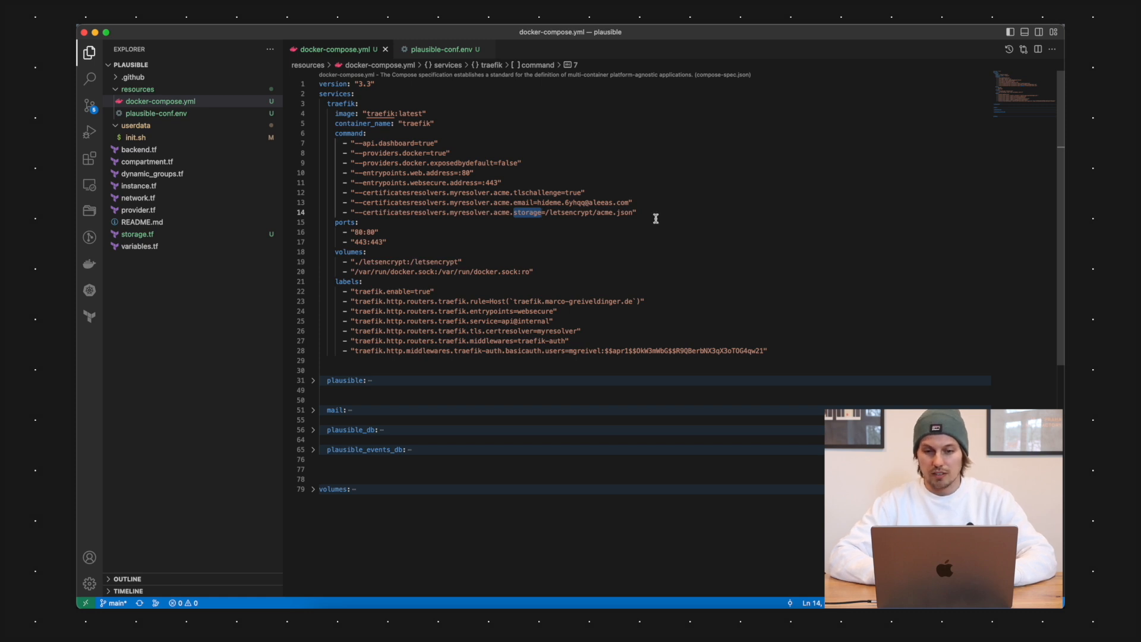
{"action": "mouse_move", "coordinate": [545, 212]}
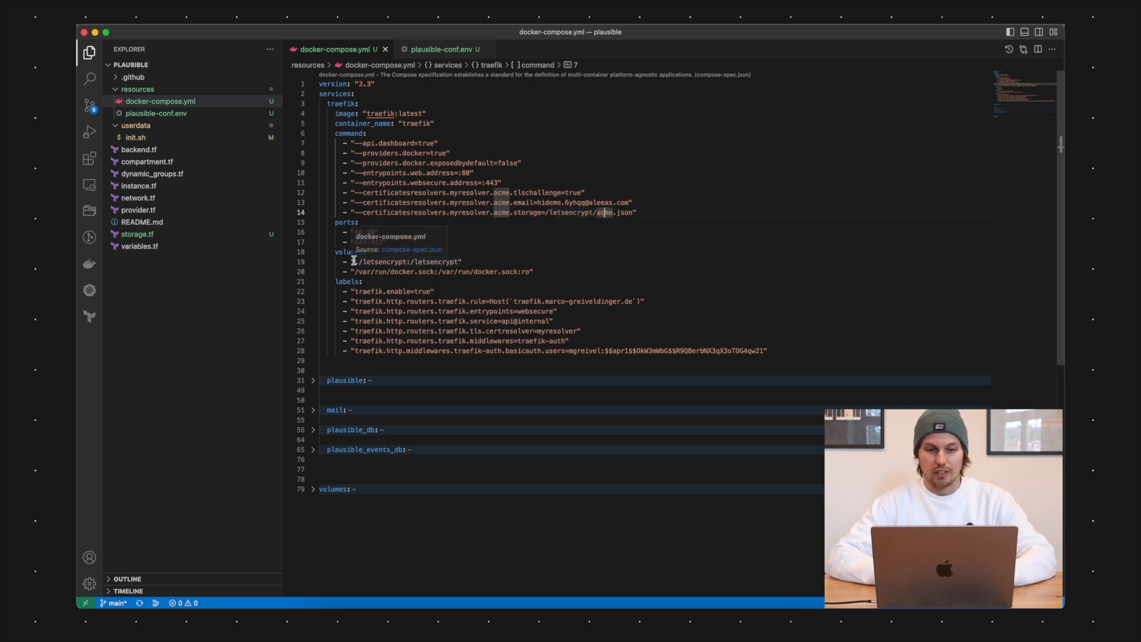
{"action": "double_click", "coordinate": [385, 261]}
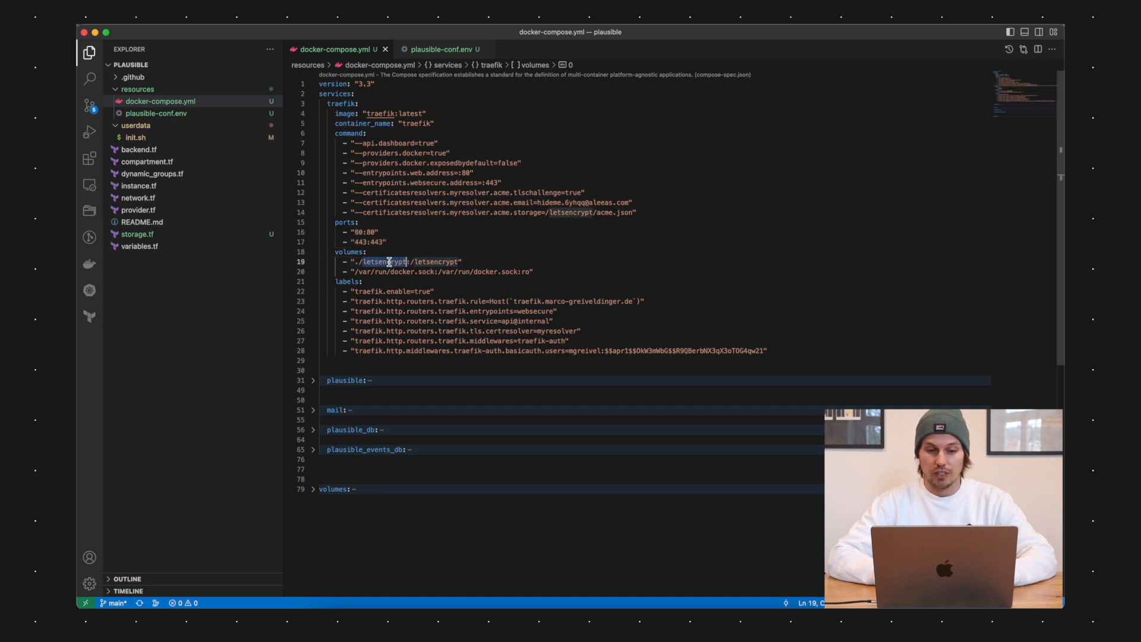
{"action": "mouse_move", "coordinate": [430, 275]}
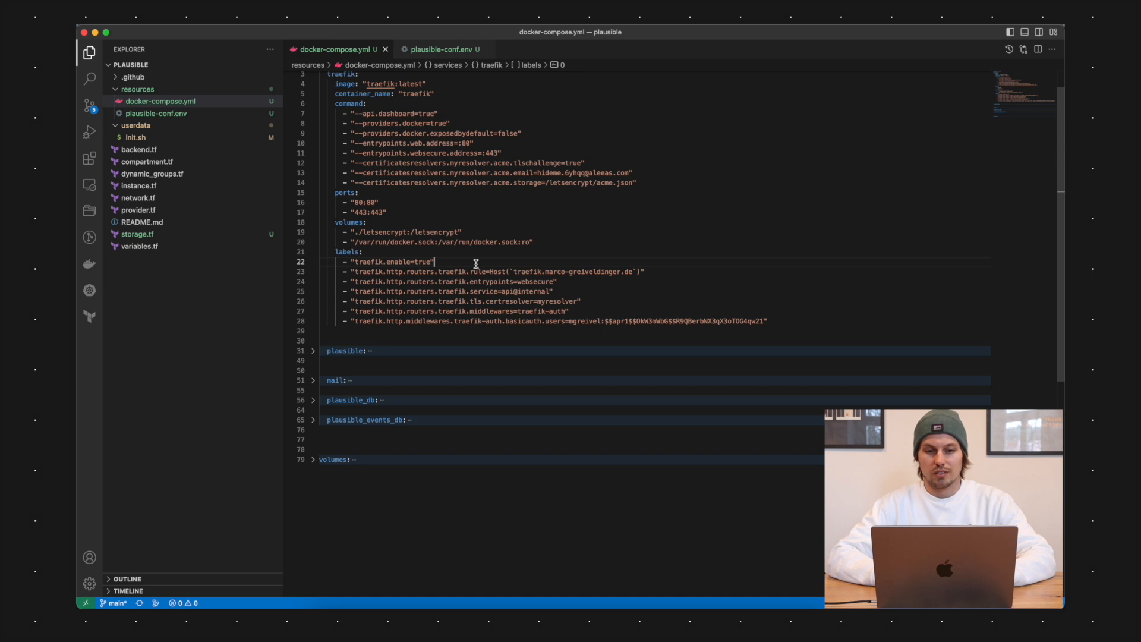
{"action": "mouse_move", "coordinate": [466, 188]}
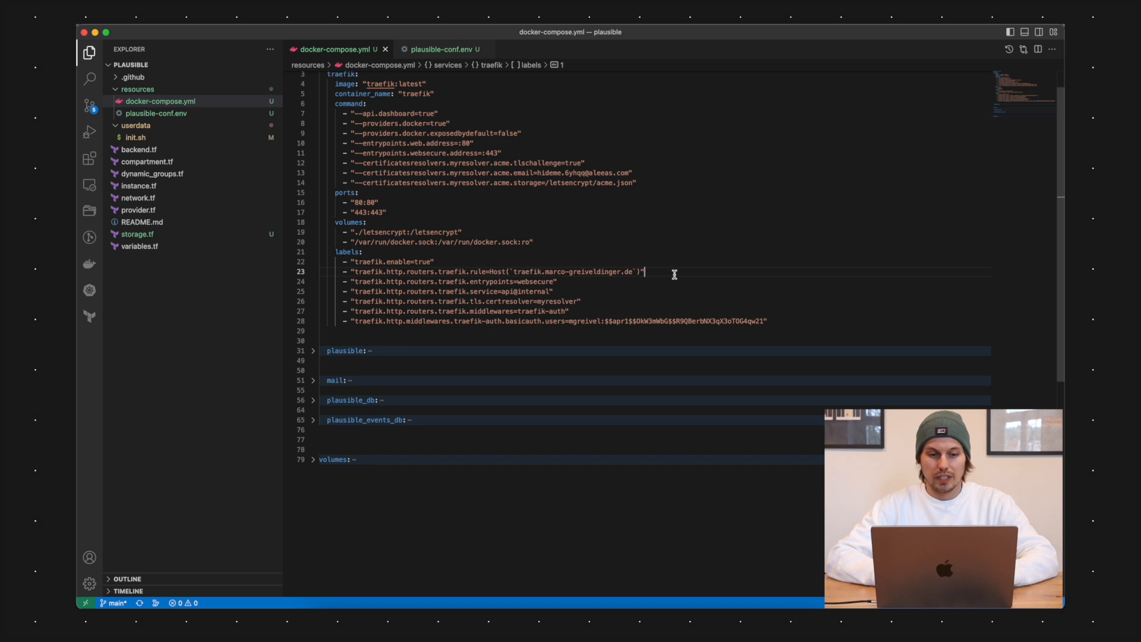
- Review the Traefik labels: router host rule domain, websecure entrypoint, api@internal service and myresolver
{"action": "double_click", "coordinate": [421, 271]}
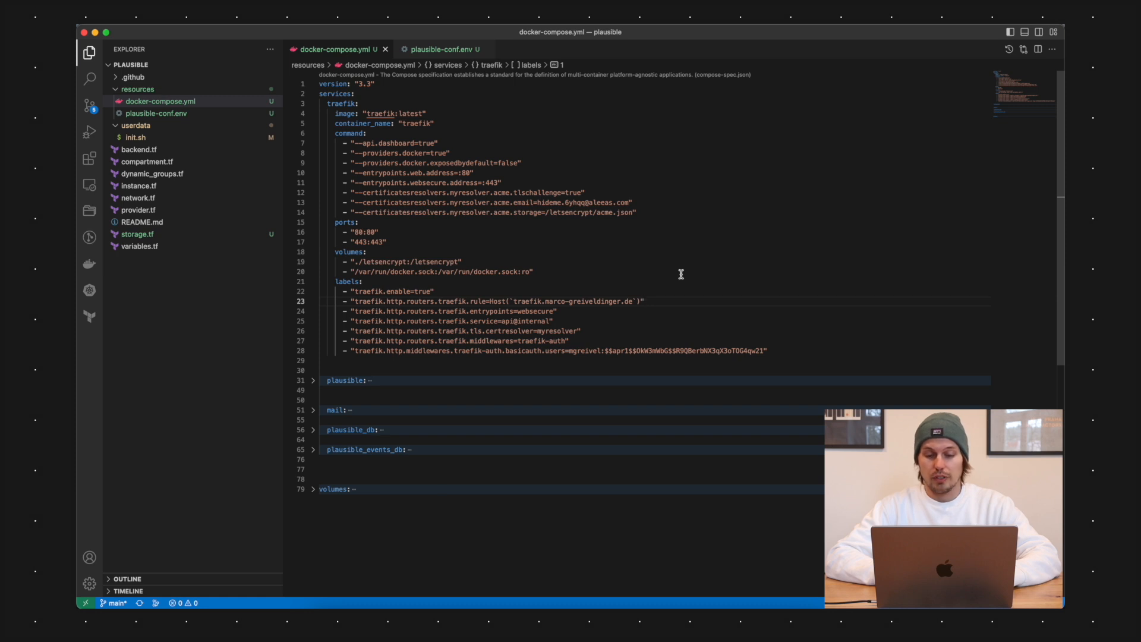
{"action": "double_click", "coordinate": [493, 310]}
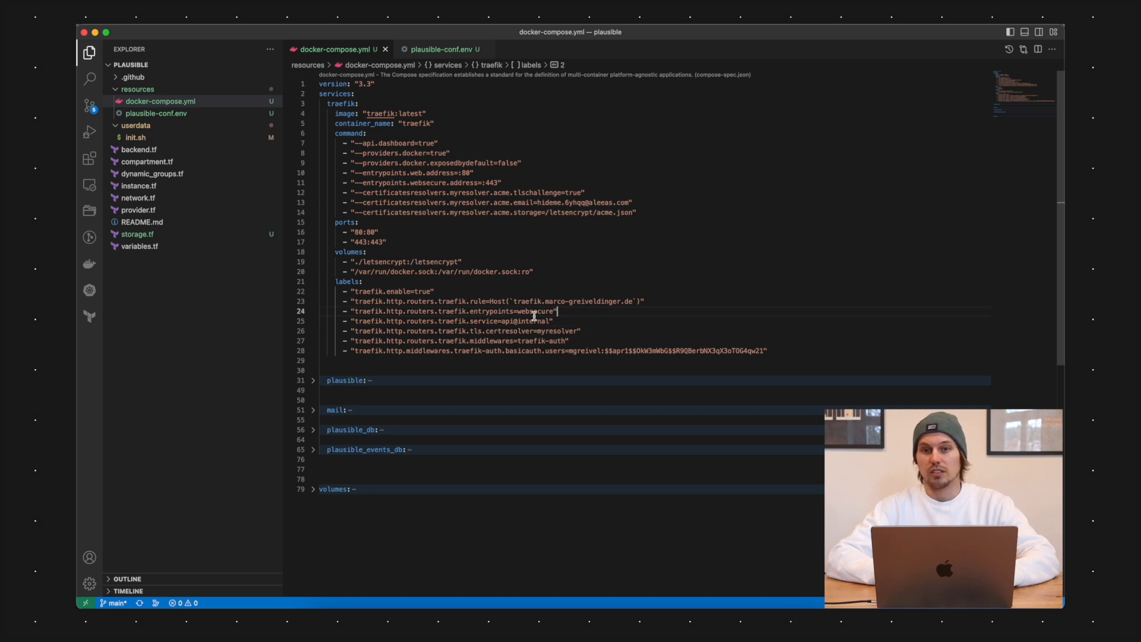
{"action": "double_click", "coordinate": [533, 311]}
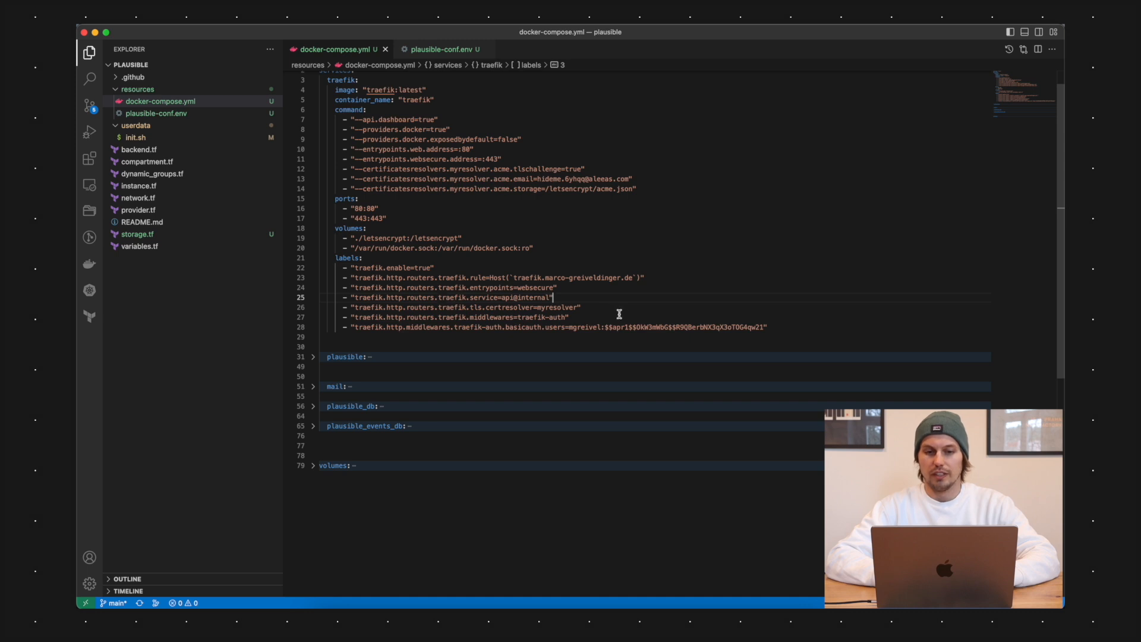
{"action": "double_click", "coordinate": [484, 297]}
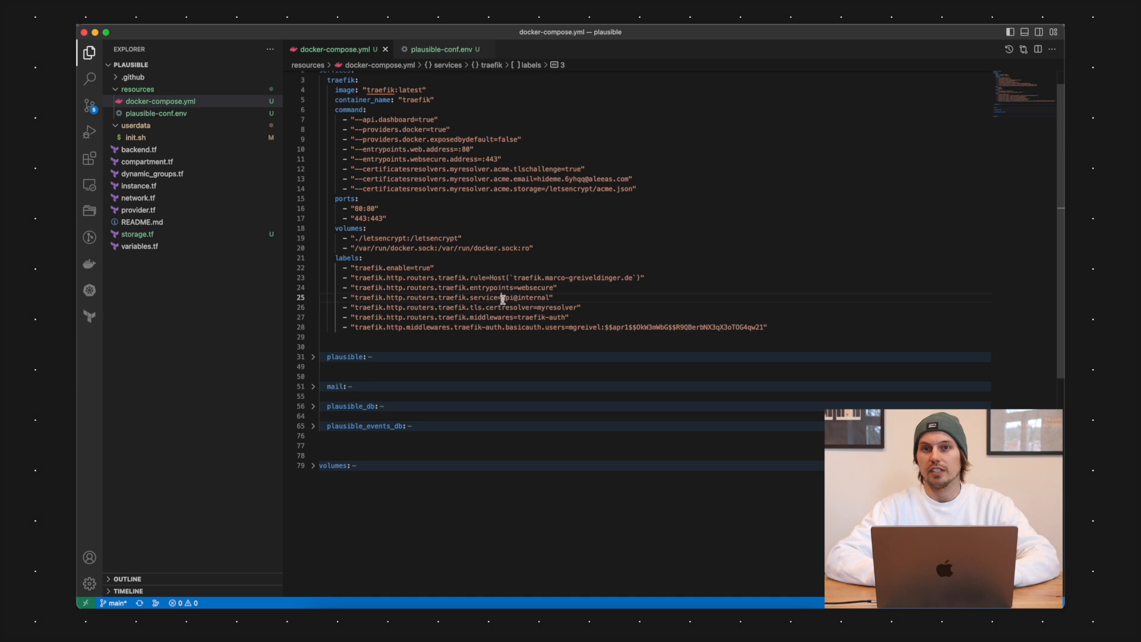
{"action": "double_click", "coordinate": [507, 297]}
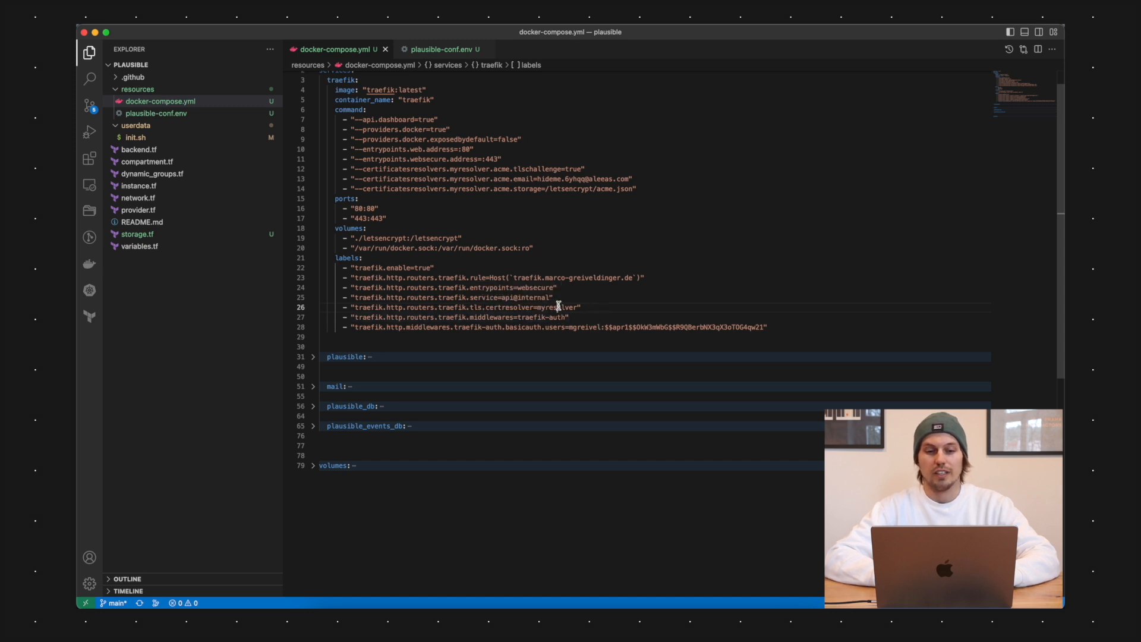
{"action": "double_click", "coordinate": [559, 307]}
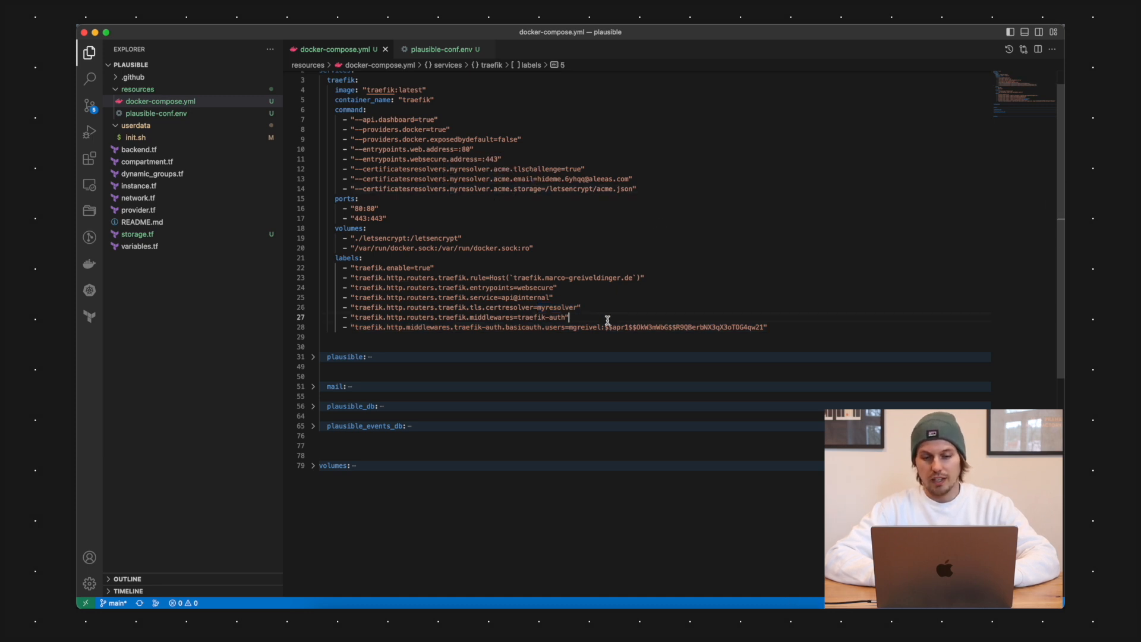
- Review the basic-auth users label, then unfold the collapsed plausible service definition
{"action": "scroll", "scroll_direction": "down", "scroll_amount": 3}
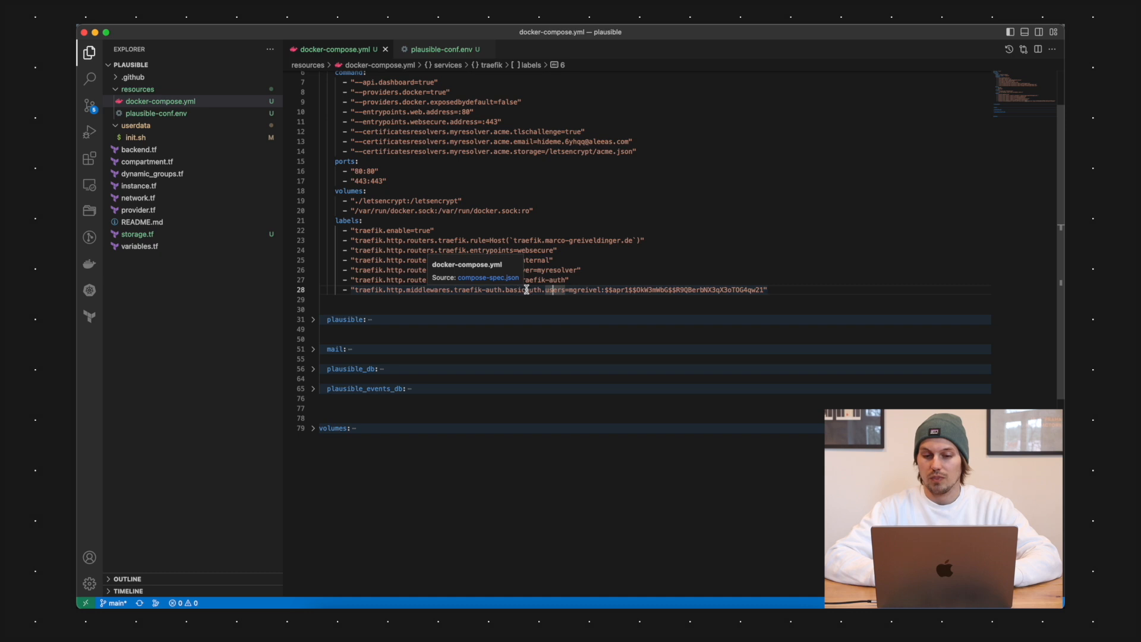
{"action": "double_click", "coordinate": [554, 290]}
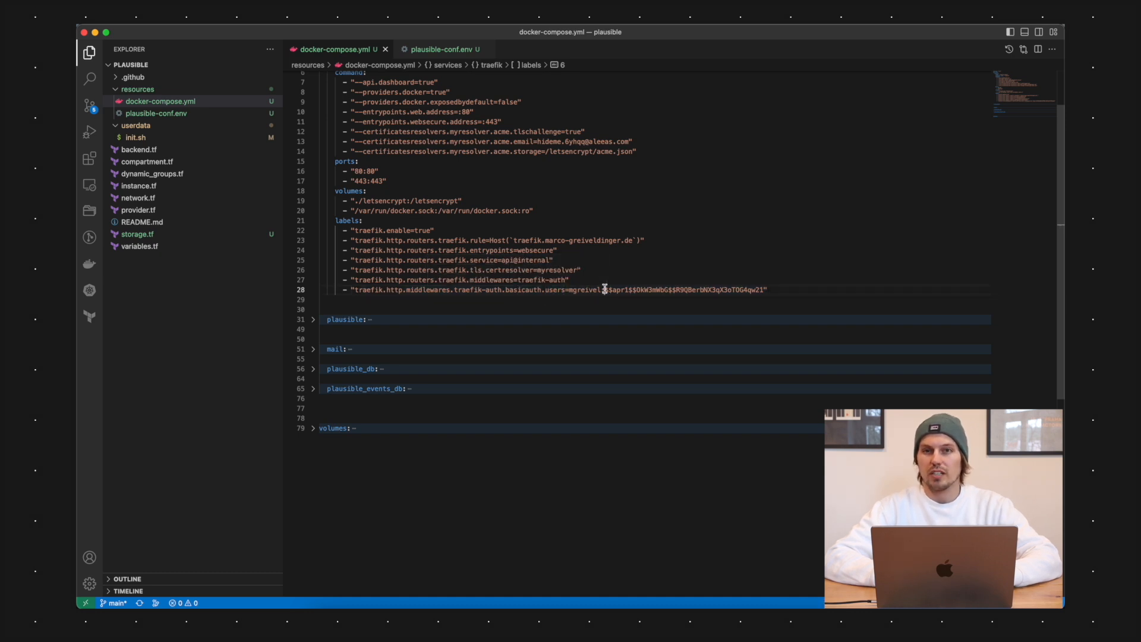
{"action": "scroll", "scroll_direction": "up", "scroll_amount": 3}
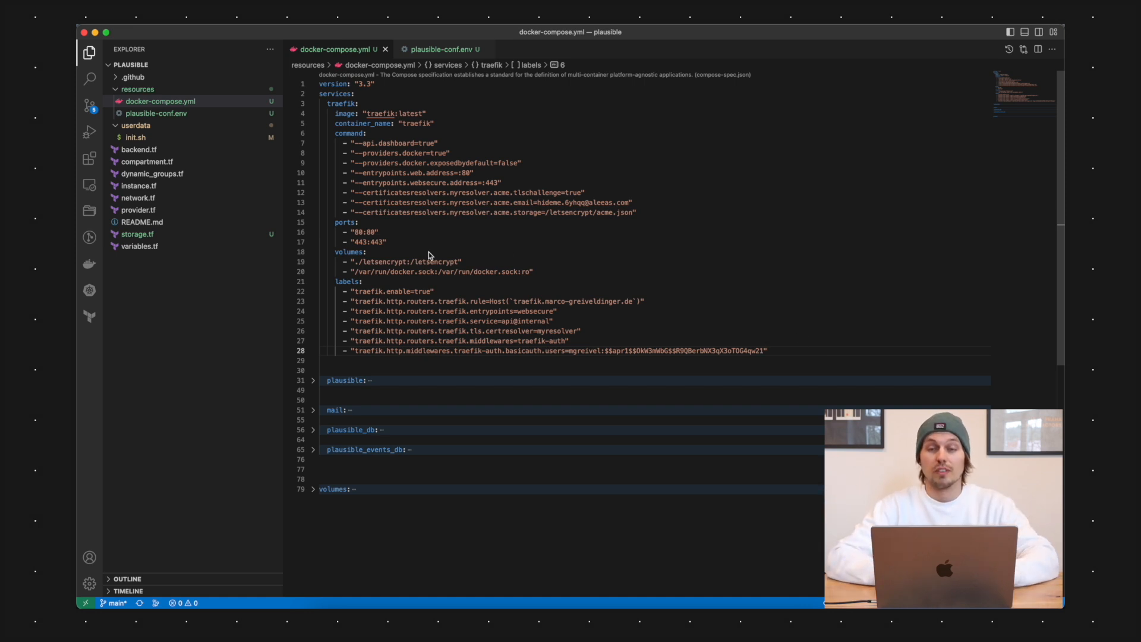
{"action": "left_click", "coordinate": [313, 380]}
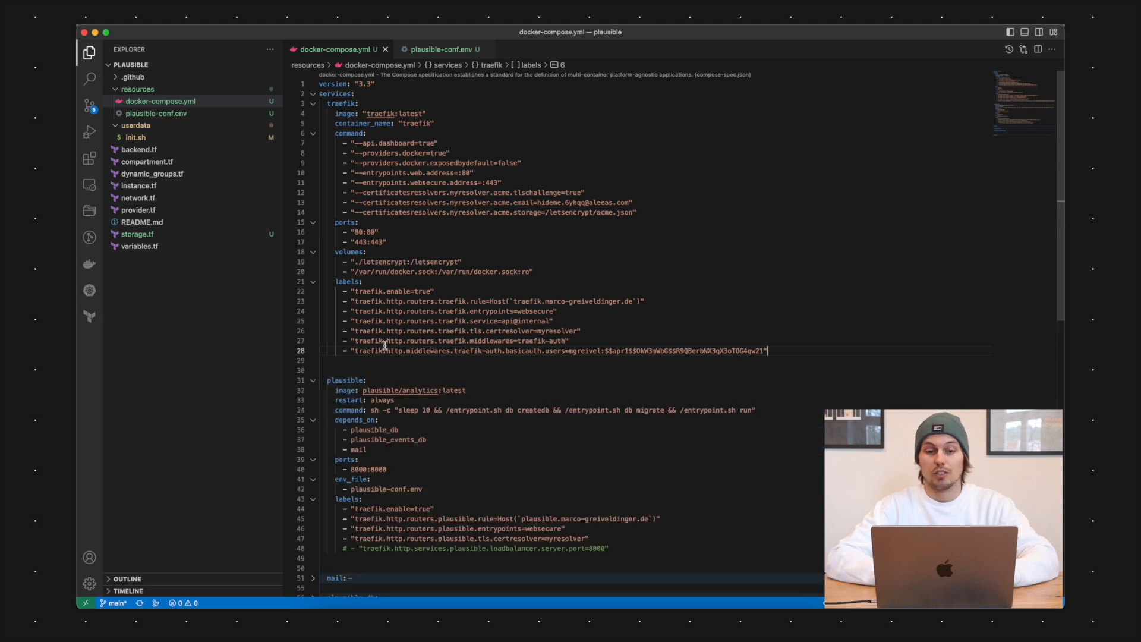
{"action": "key", "text": "cmd+tab"}
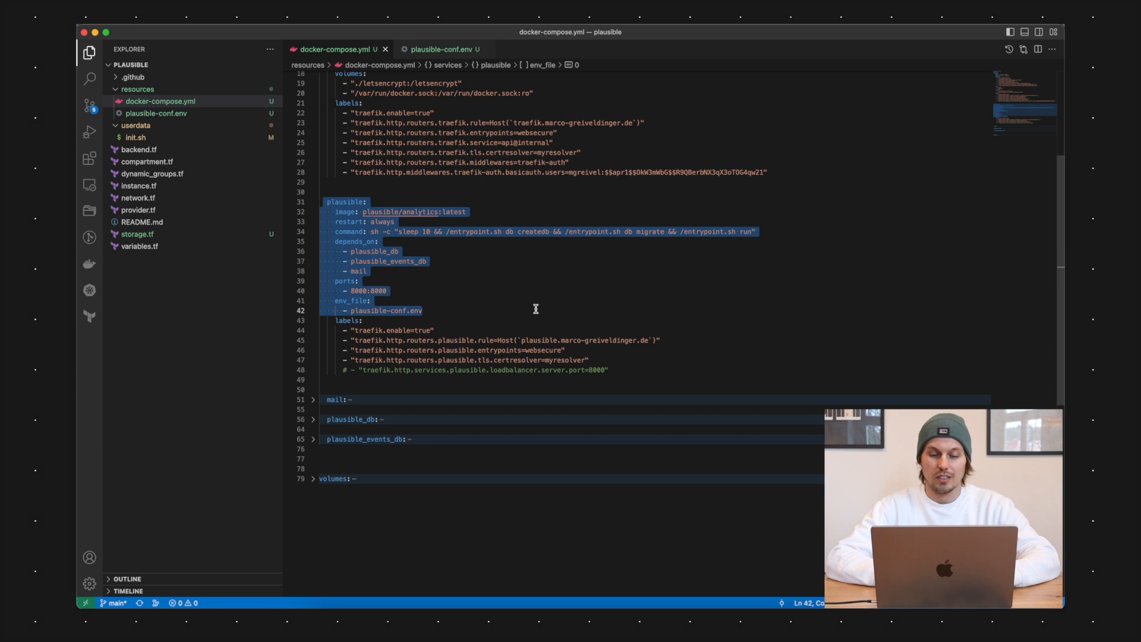
{"action": "mouse_move", "coordinate": [500, 315]}
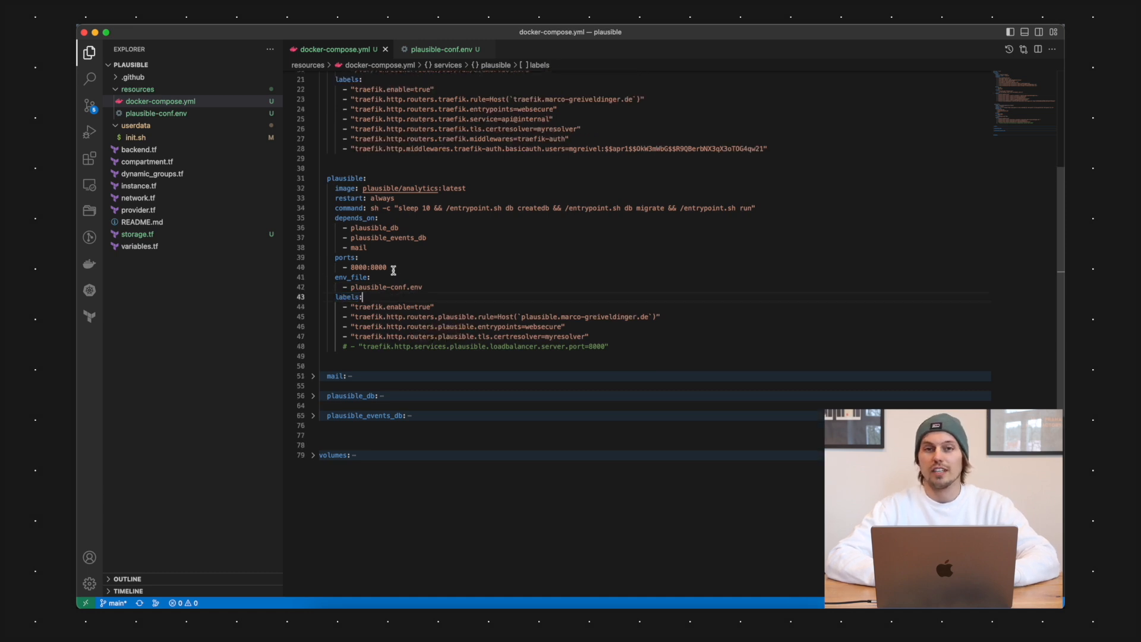
{"action": "mouse_move", "coordinate": [456, 304]}
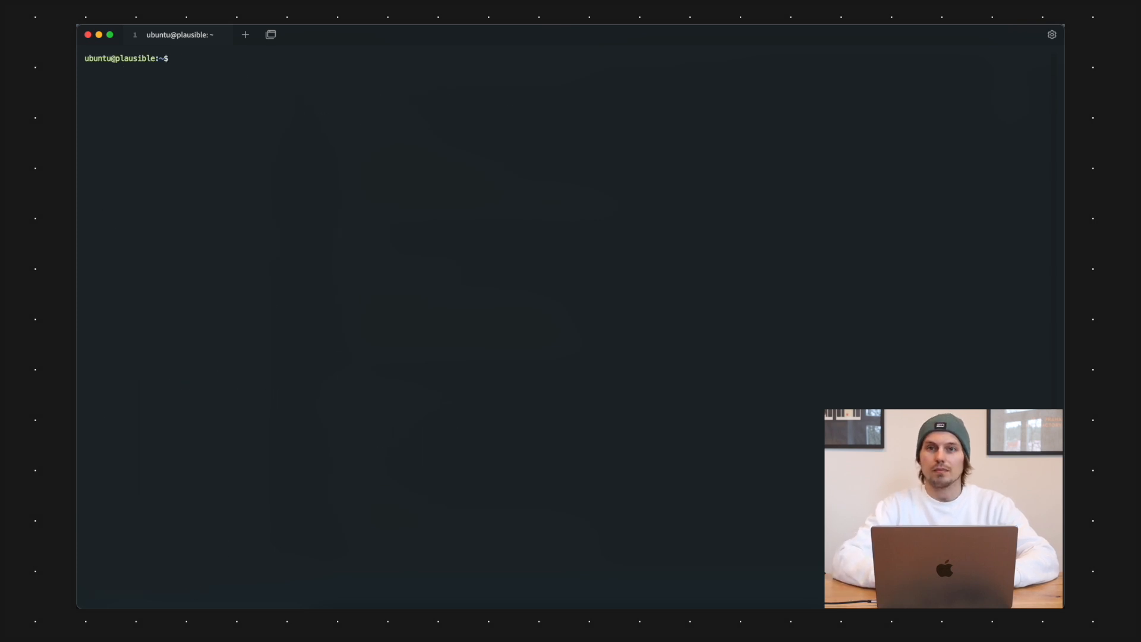
- Enter the docker-compose command in the SSH session on the plausible server
{"action": "type", "text": "docker"}
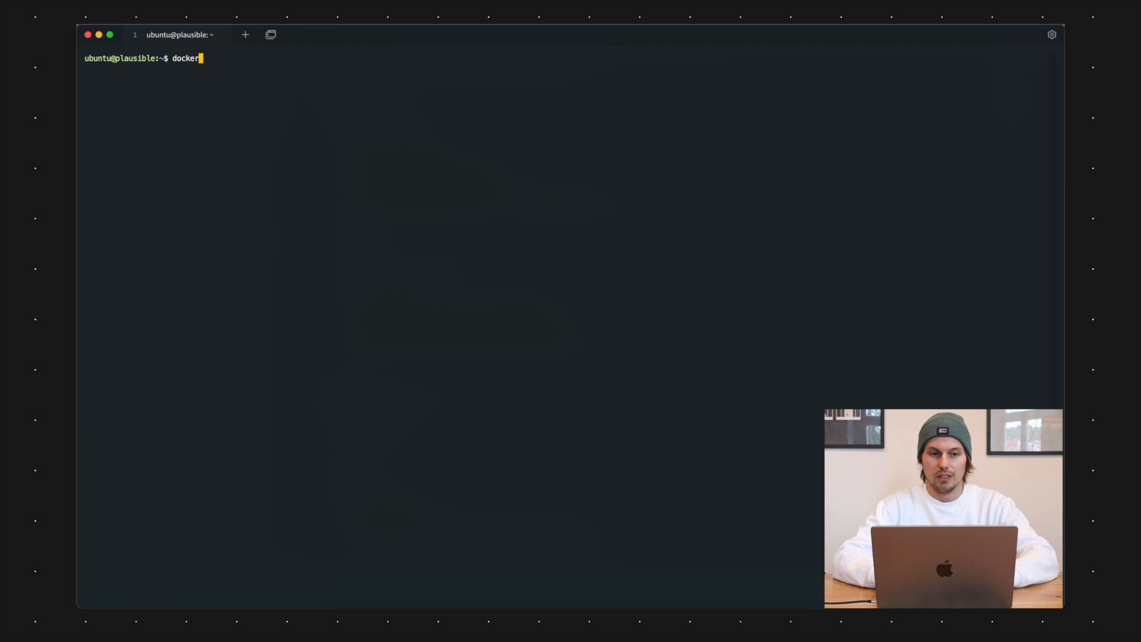
{"action": "type", "text": "-compose"}
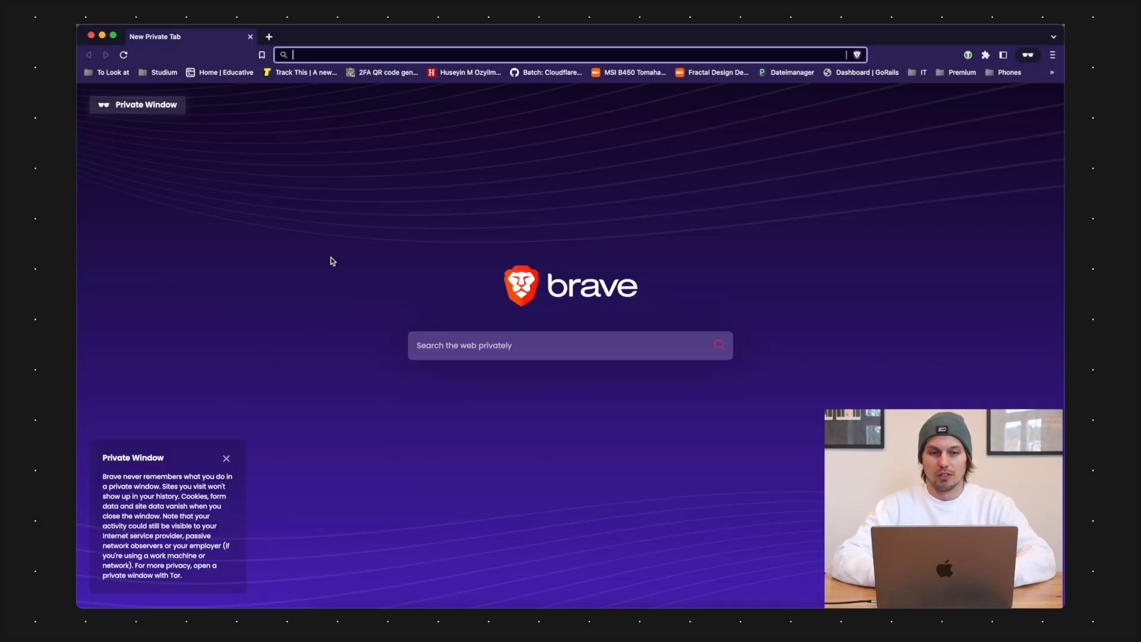
- Go to traefik.marco-greiveldinger.de in the private window and begin the basic-auth sign-in
{"action": "type", "text": "traefik.marco-greiveldinger.de"}
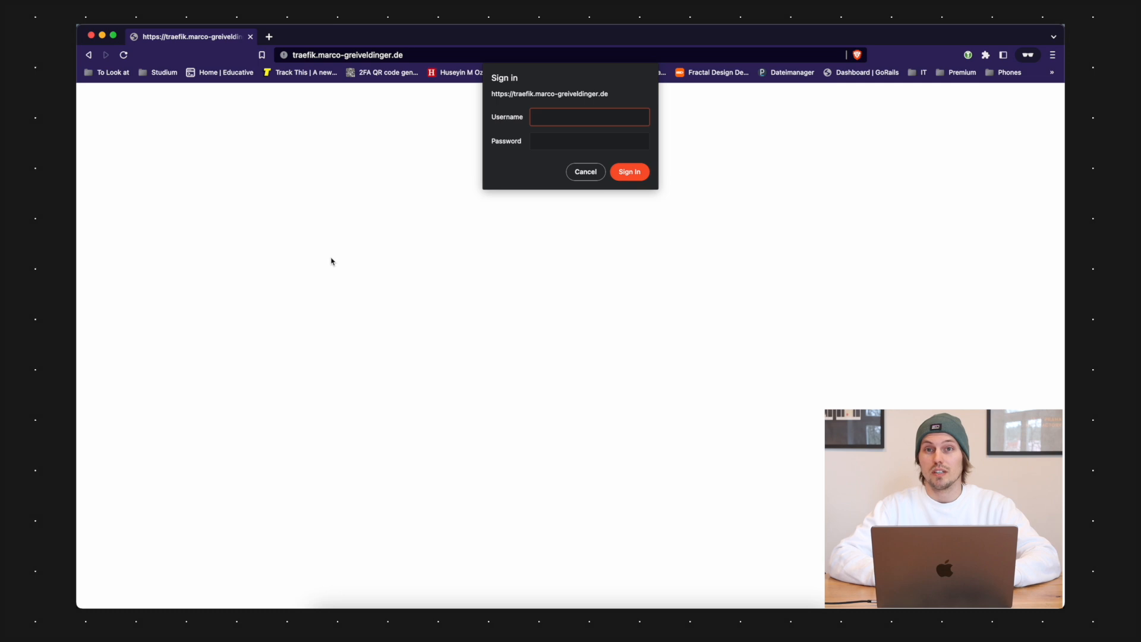
{"action": "left_click", "coordinate": [628, 172]}
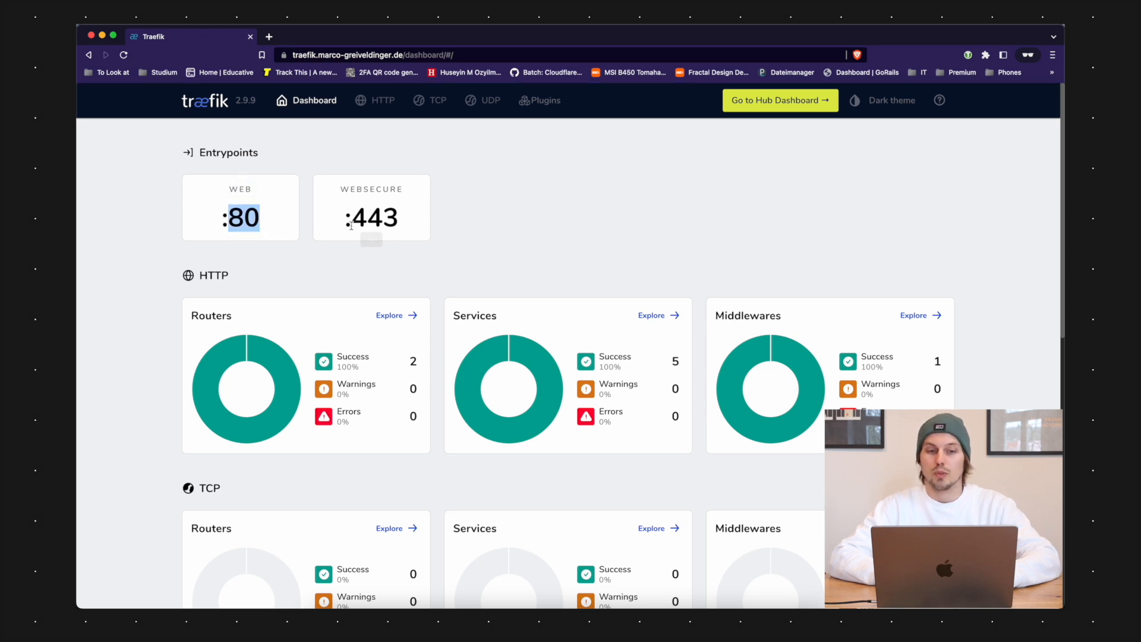
- View the HTTP routers, the plausible-ubuntu@docker service details, then the HTTP middlewares list
{"action": "left_click", "coordinate": [390, 315]}
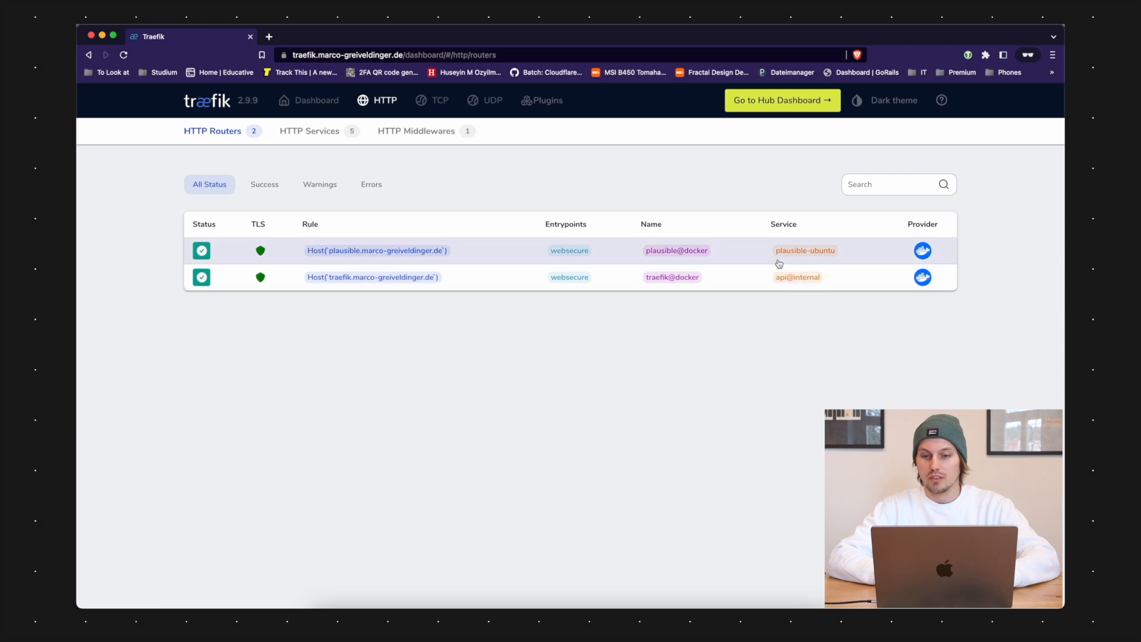
{"action": "mouse_move", "coordinate": [832, 260]}
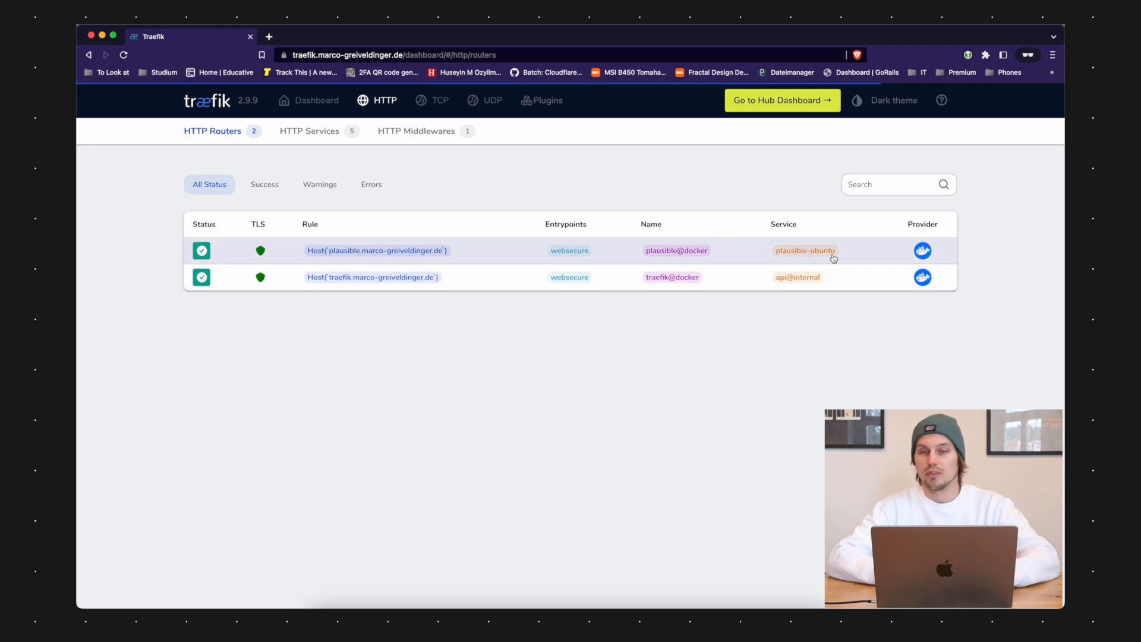
{"action": "left_click", "coordinate": [309, 130]}
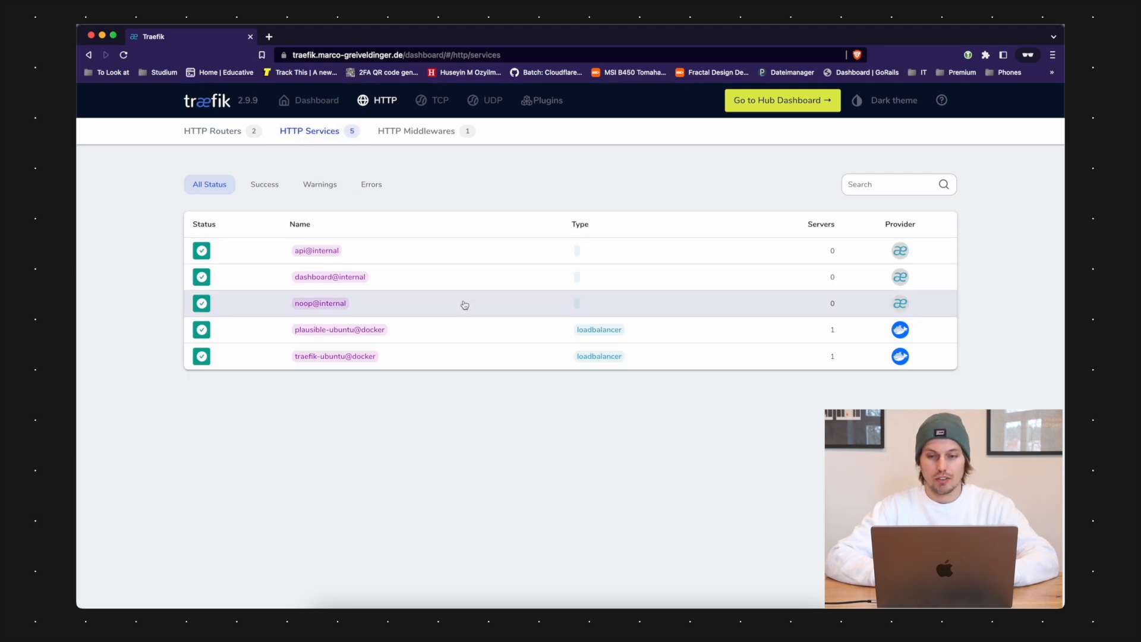
{"action": "mouse_move", "coordinate": [335, 501]}
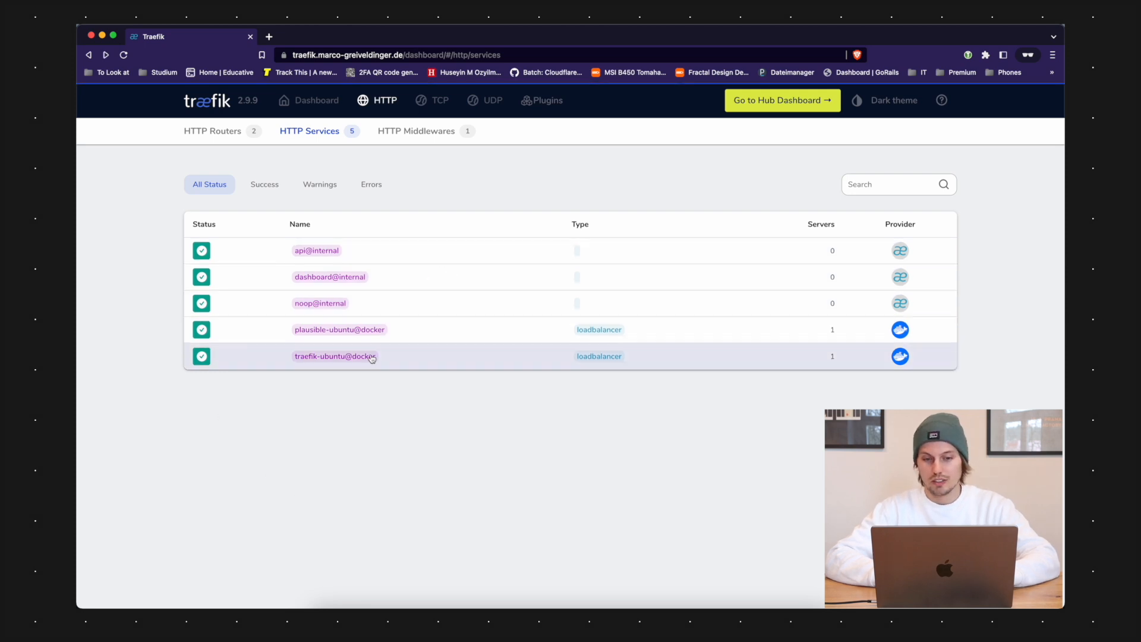
{"action": "left_click", "coordinate": [339, 329]}
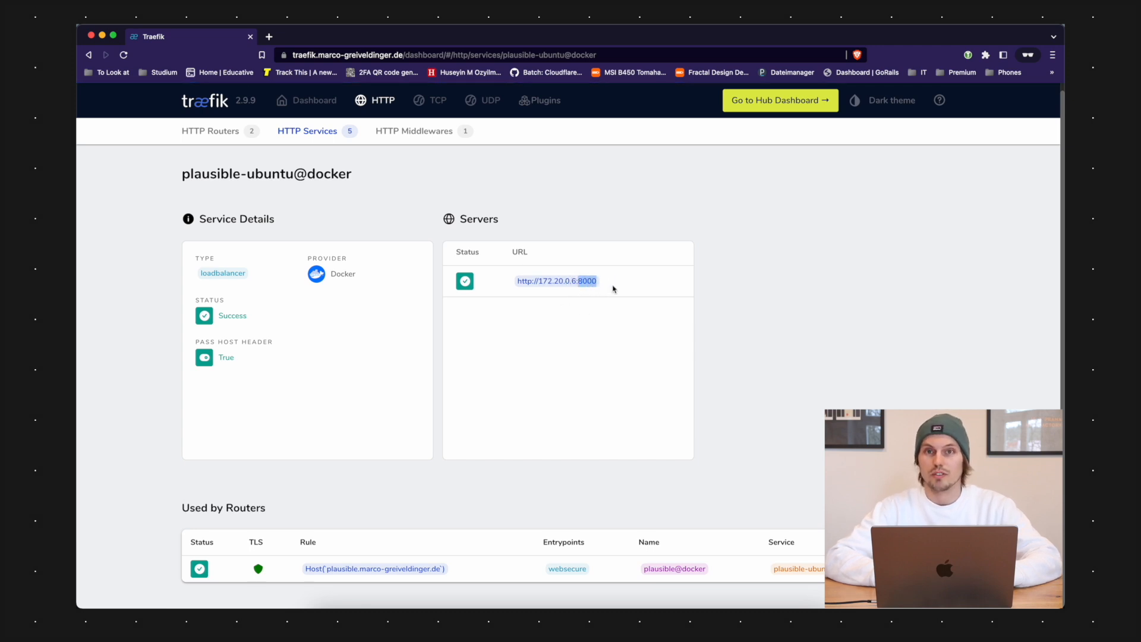
{"action": "left_click", "coordinate": [415, 131]}
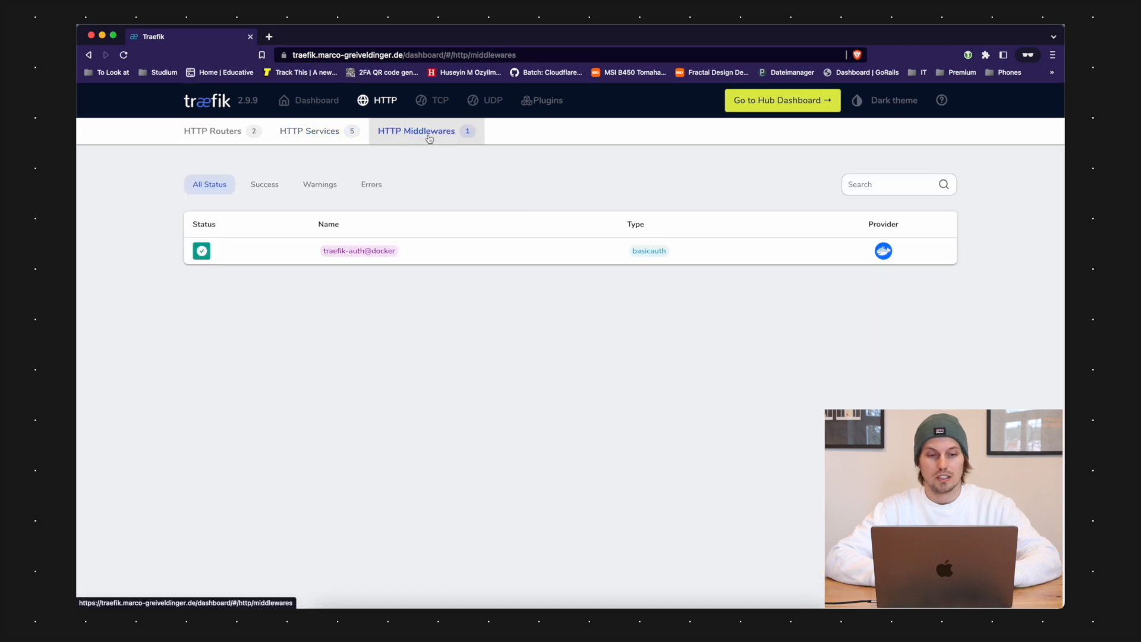
{"action": "mouse_move", "coordinate": [453, 174]}
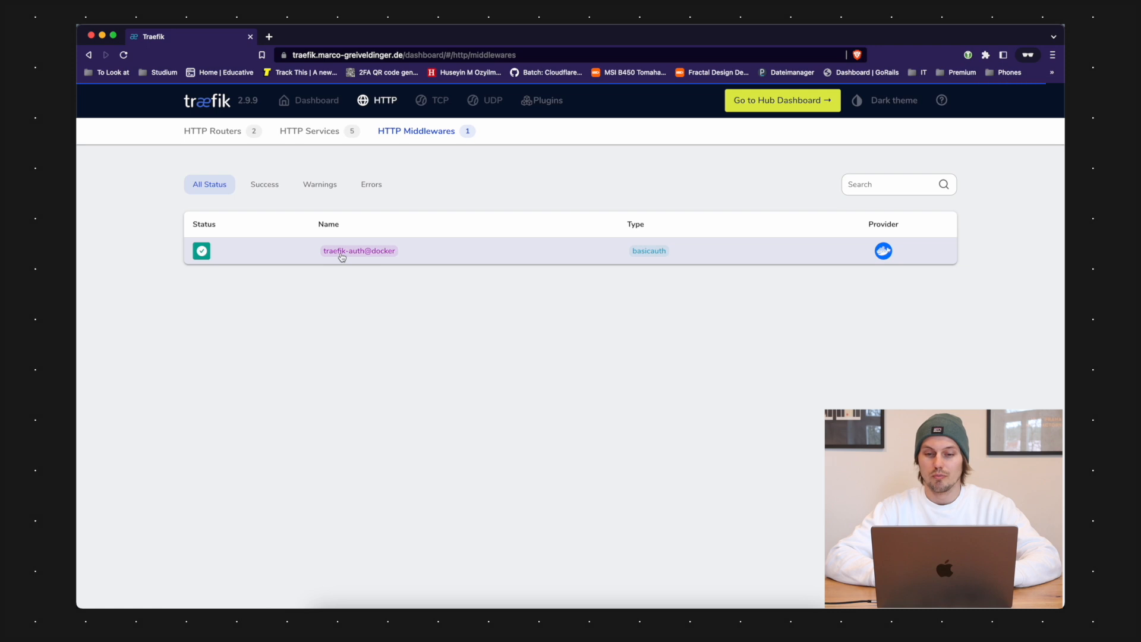
- View the traefik-auth@docker basicauth middleware details and its user entry
{"action": "left_click", "coordinate": [359, 251]}
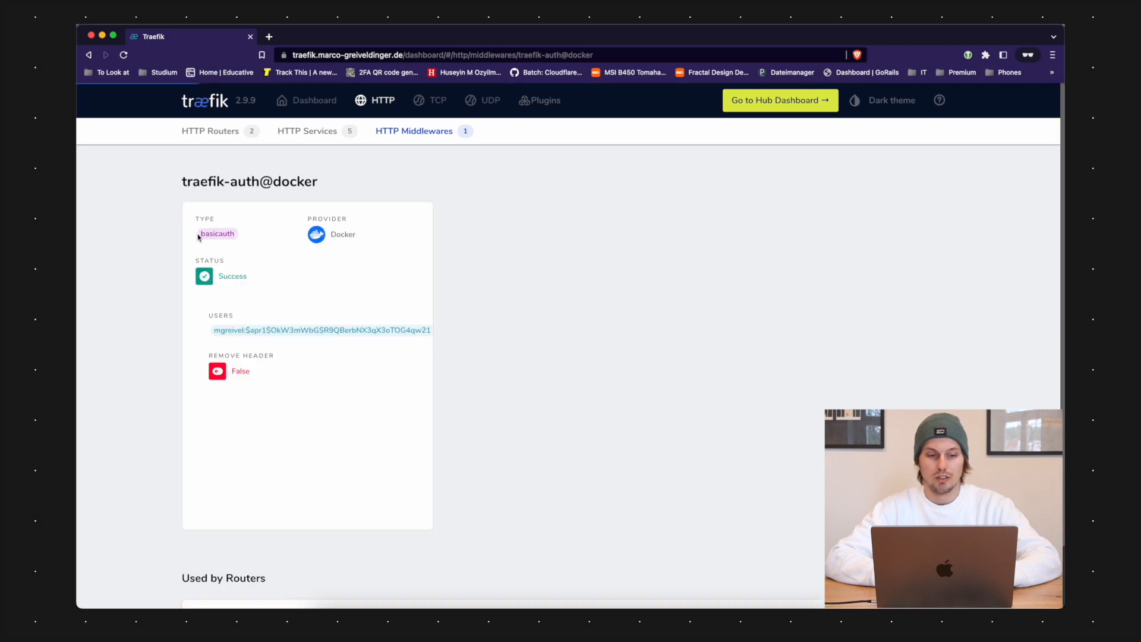
{"action": "scroll", "scroll_direction": "down", "scroll_amount": 3}
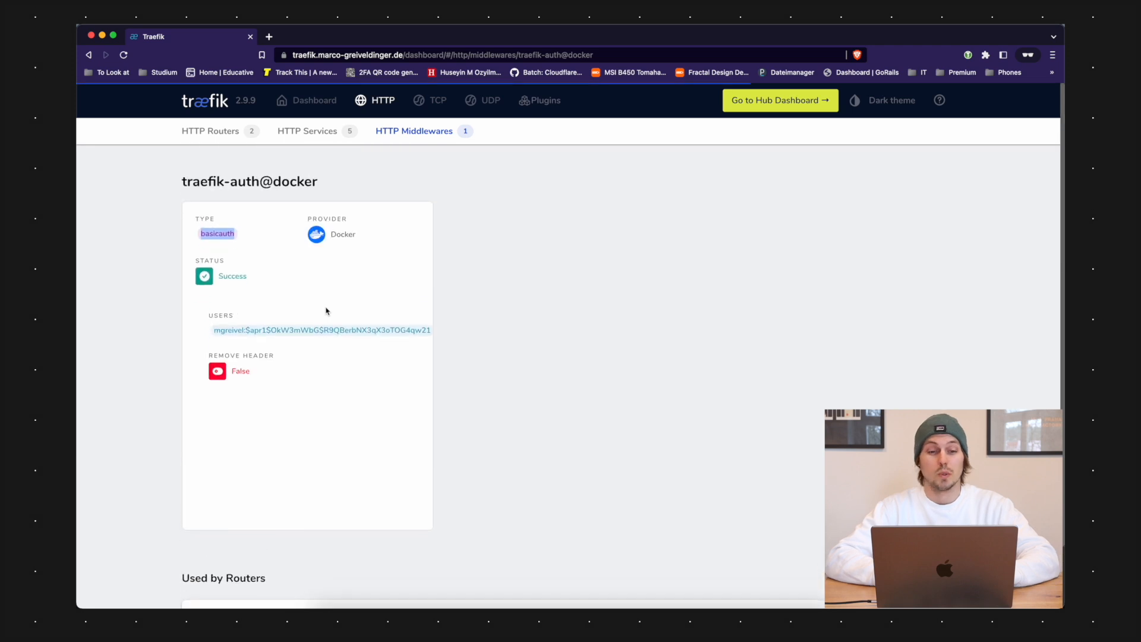
{"action": "left_click", "coordinate": [314, 100]}
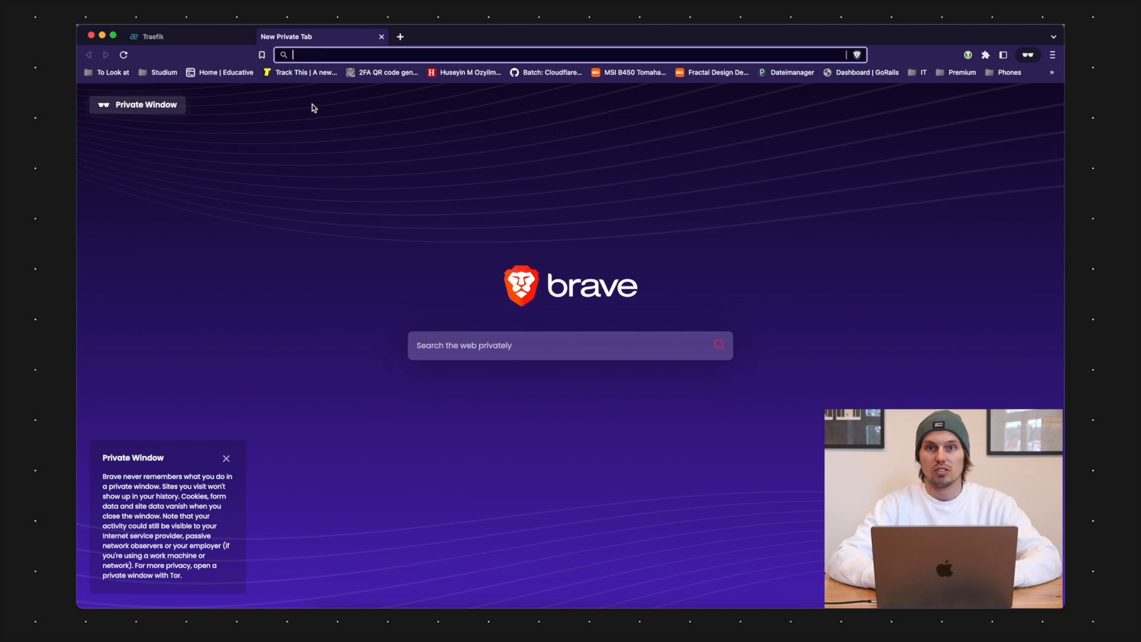
- Start entering plausible.marco-greiveldinger.de in a new private tab's address bar
{"action": "type", "text": "plausible.marco-greiveldinger.de"}
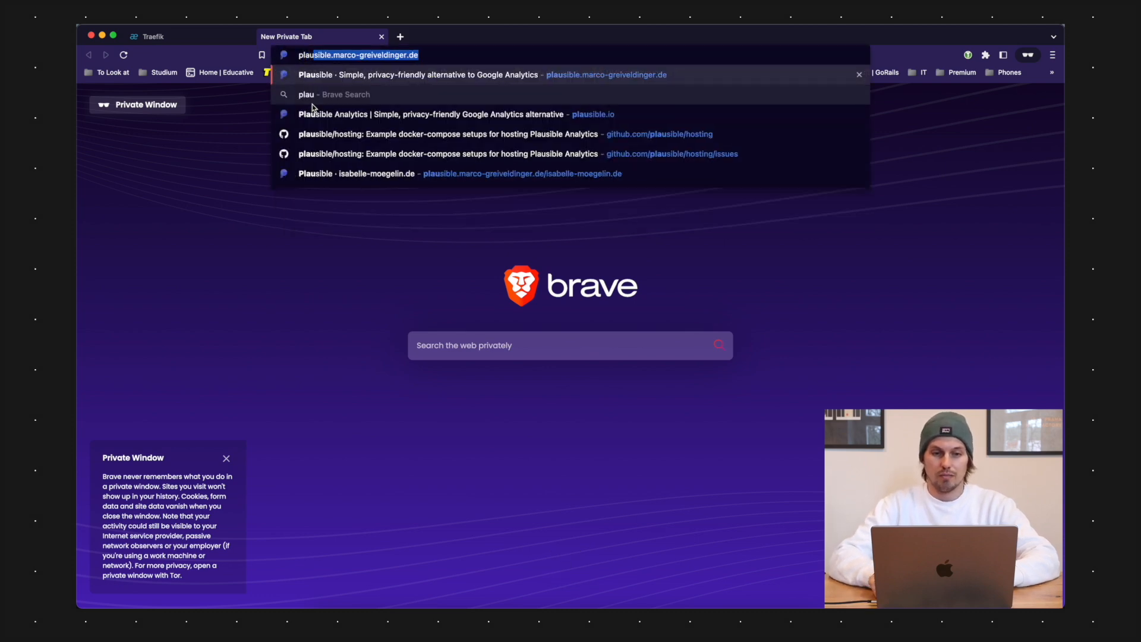